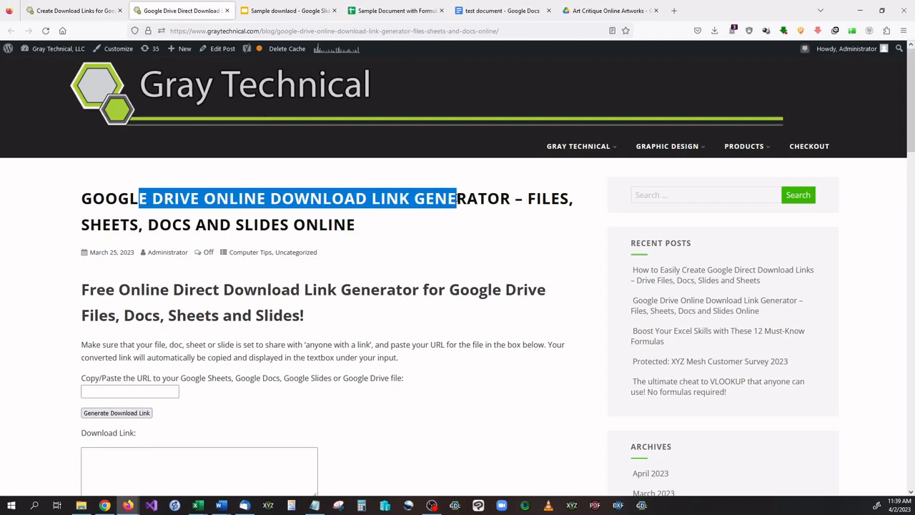
# - In the Artworks folder, set the Folies Bergère painting's general access to anyone with the link
pyautogui.scroll(-3)
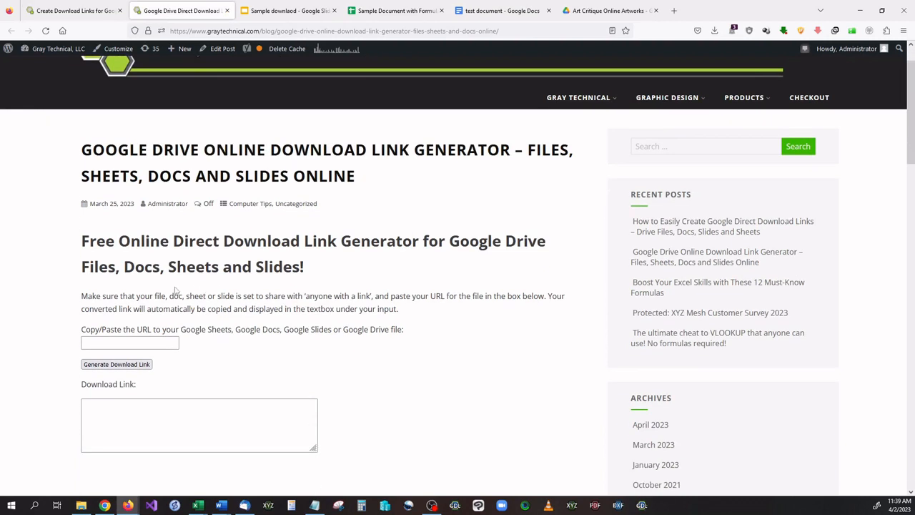
pyautogui.moveTo(116, 266); pyautogui.dragTo(274, 266)
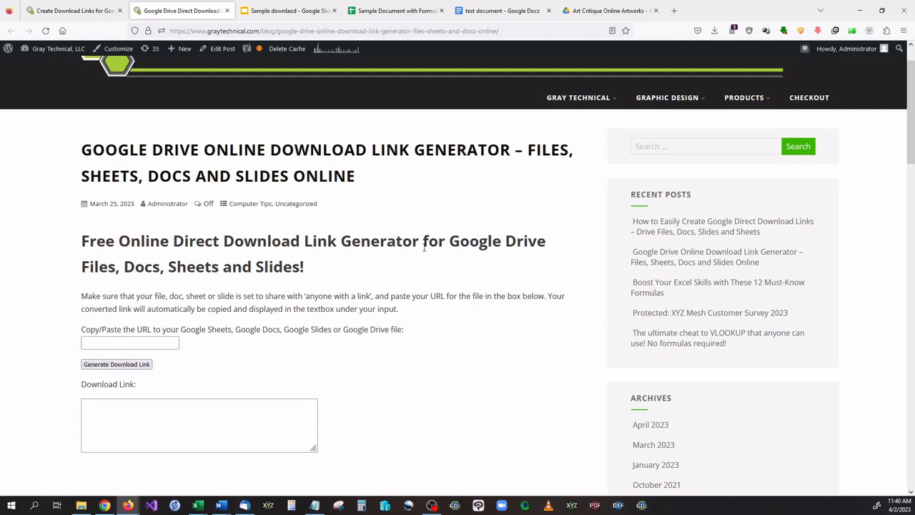
pyautogui.moveTo(81, 266); pyautogui.dragTo(188, 266)
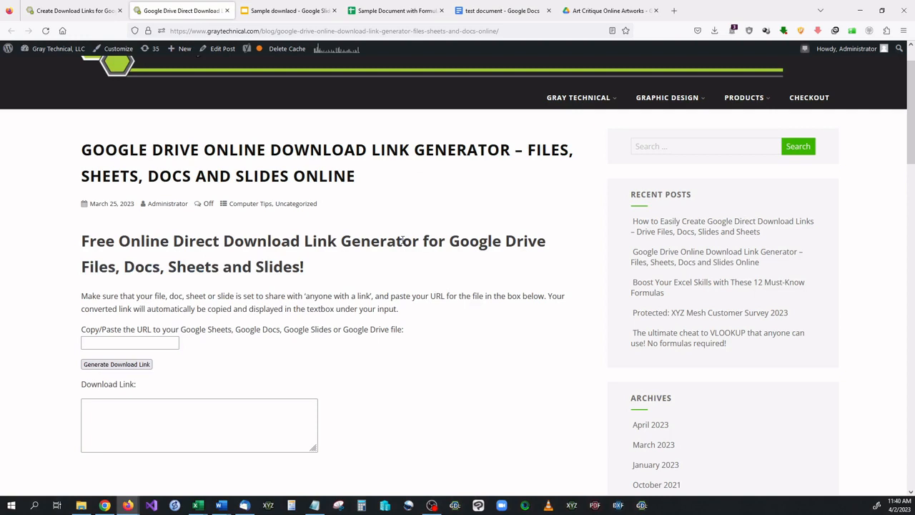
pyautogui.moveTo(281, 338)
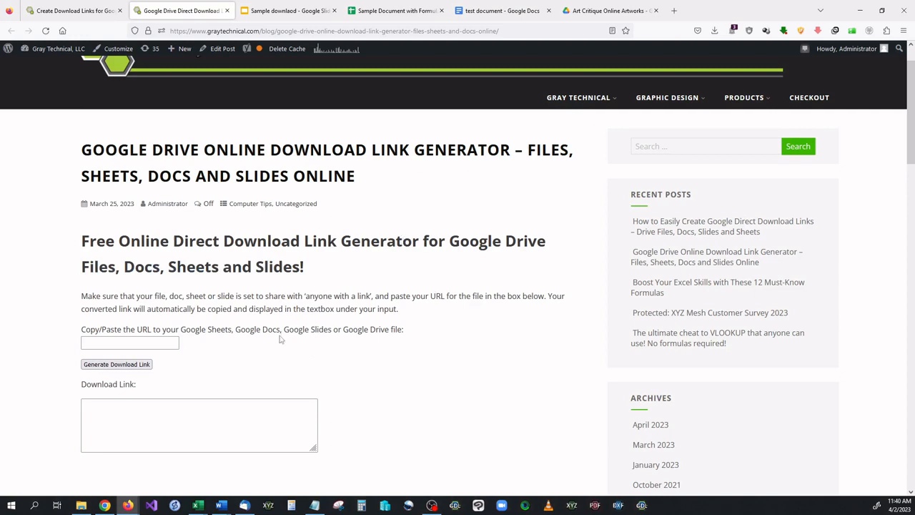
pyautogui.moveTo(498, 110)
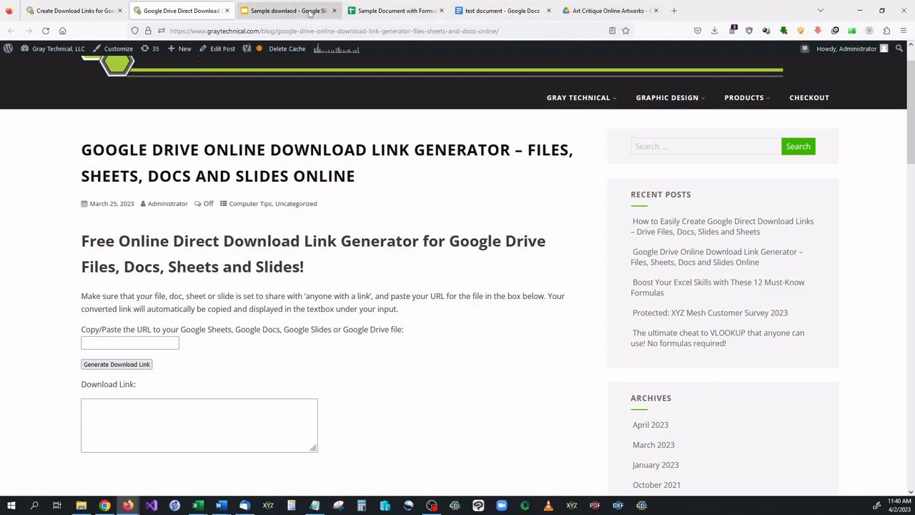
pyautogui.click(608, 11)
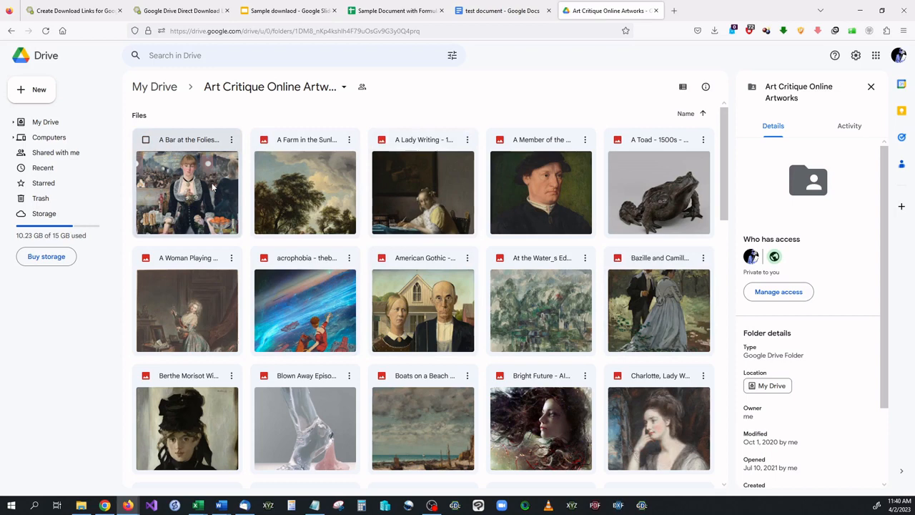
pyautogui.rightClick(186, 192)
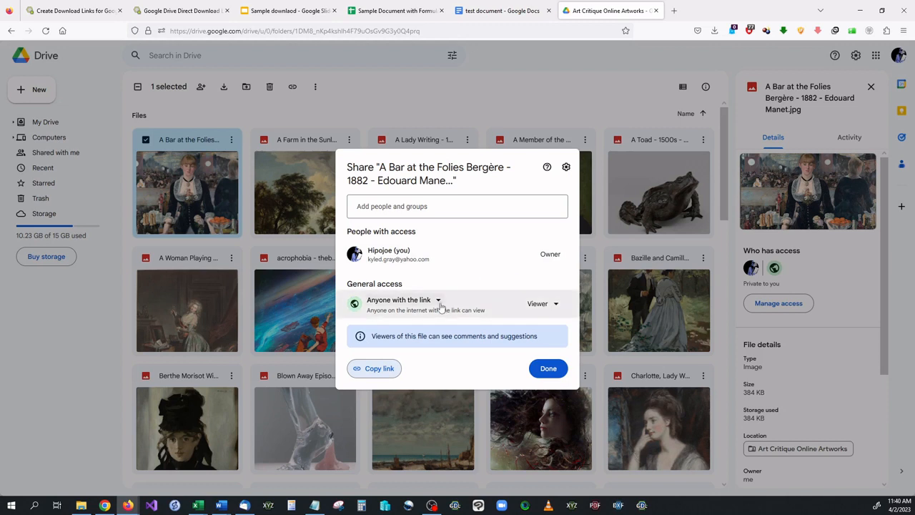
pyautogui.click(398, 299)
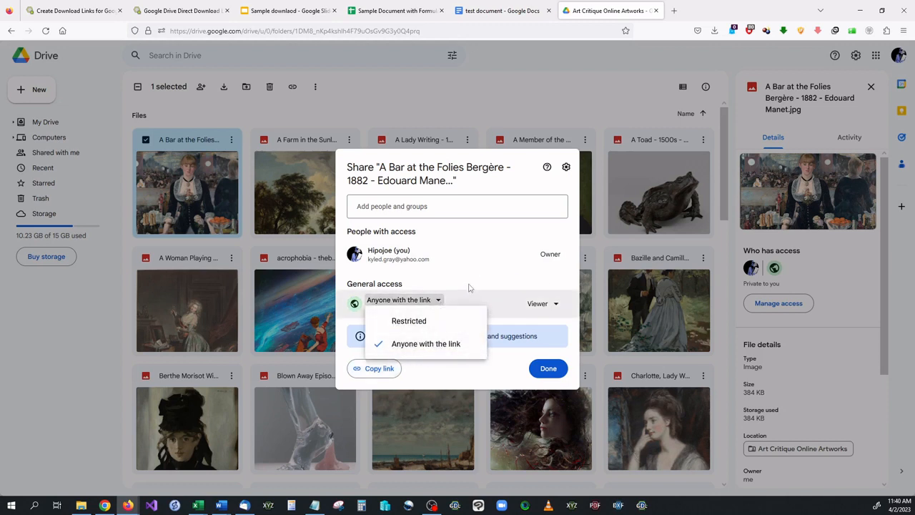
pyautogui.click(375, 369)
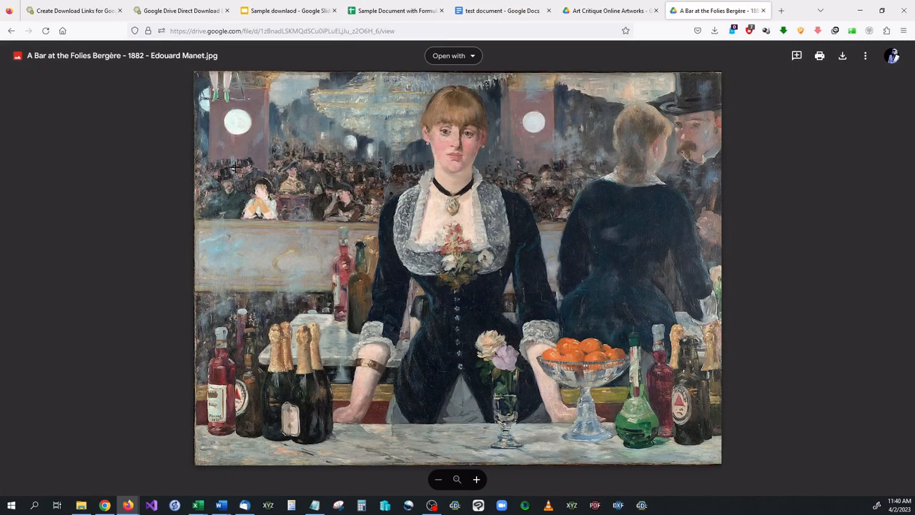
pyautogui.moveTo(713, 82)
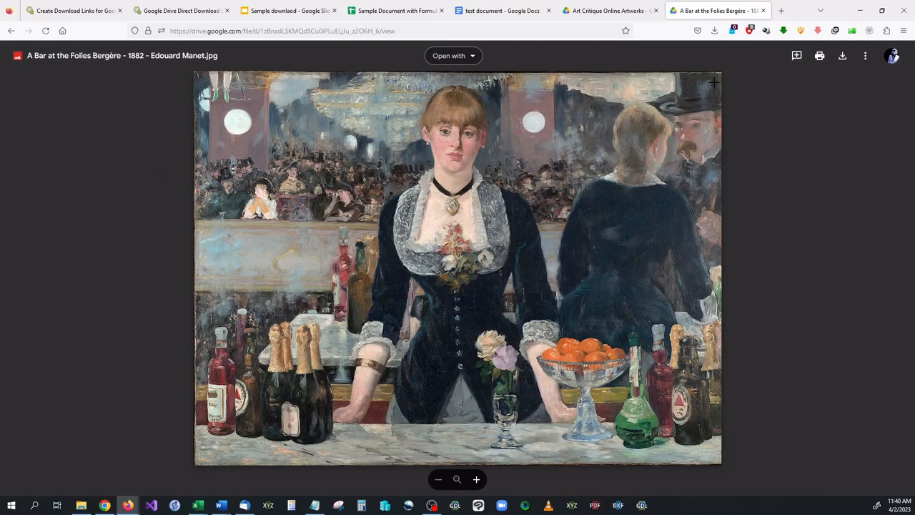
pyautogui.moveTo(842, 56)
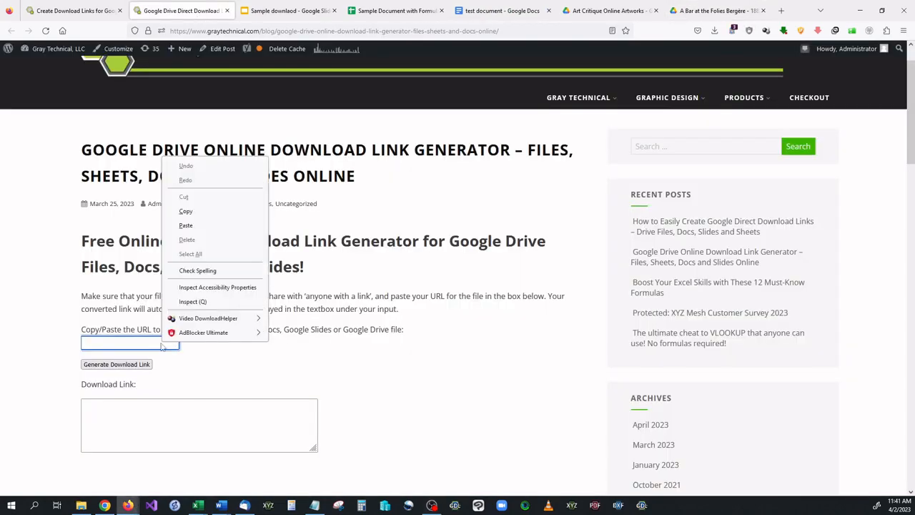
# - Generate a download link from the painting's share link and load it in a new tab
pyautogui.click(185, 224)
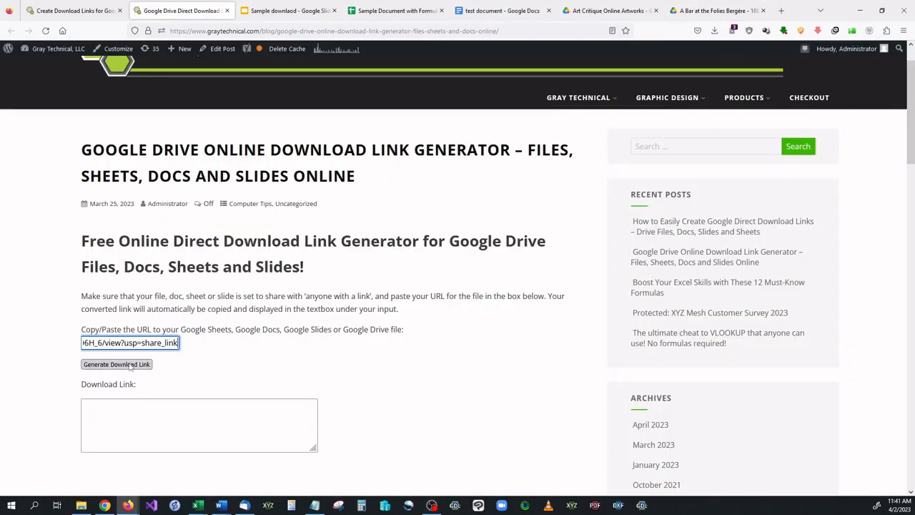
pyautogui.click(117, 364)
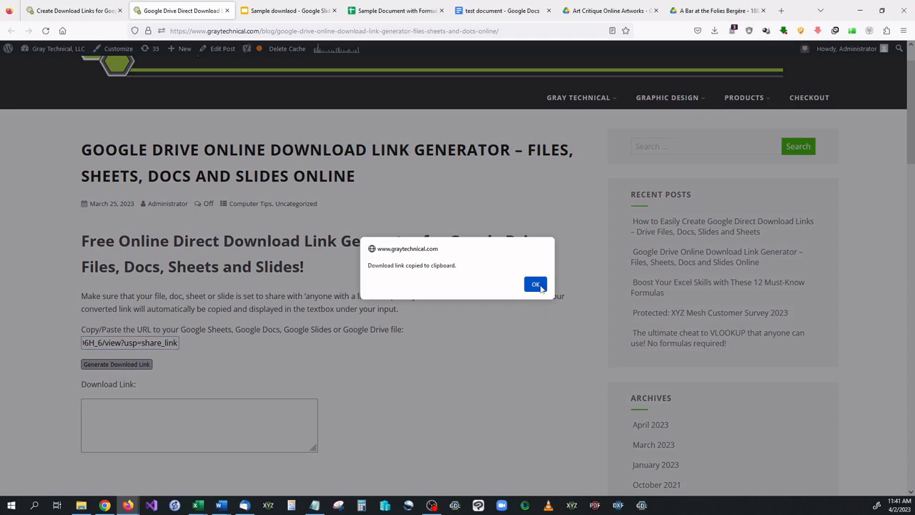
pyautogui.click(535, 284)
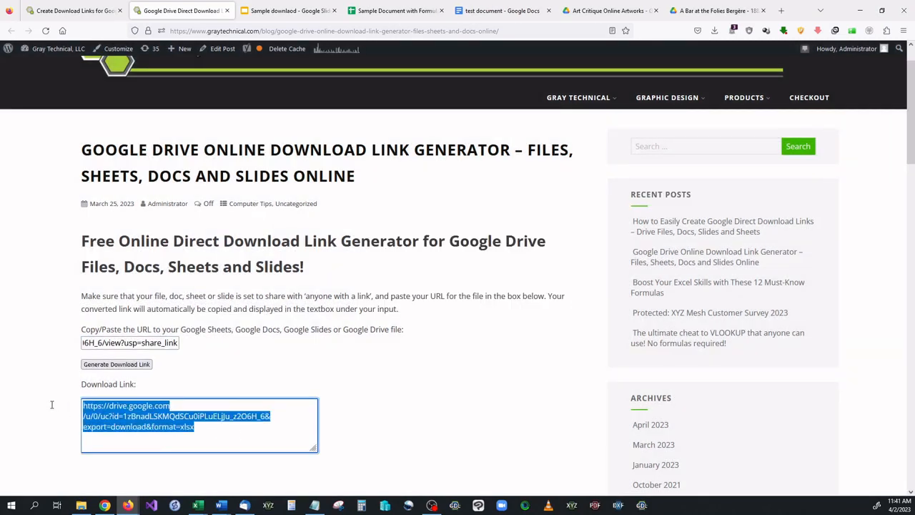
pyautogui.moveTo(173, 458)
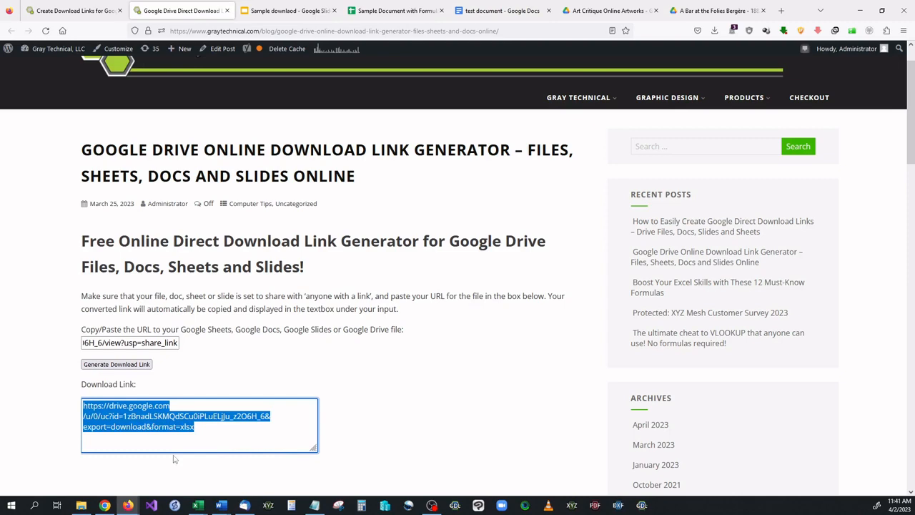
pyautogui.click(801, 10)
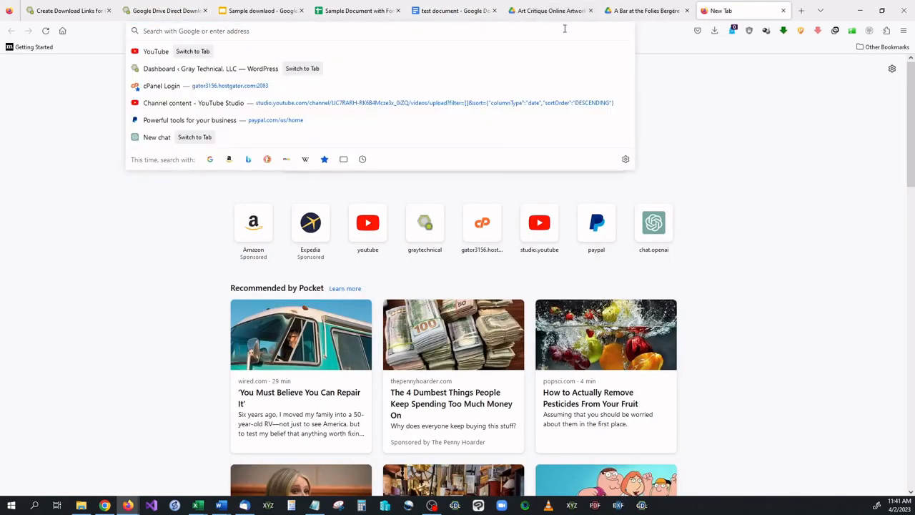
pyautogui.press('Return')
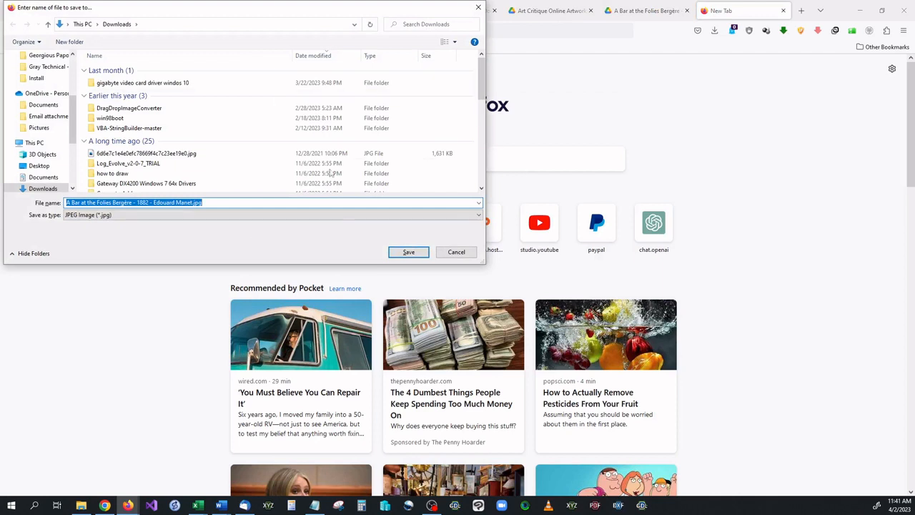
pyautogui.moveTo(272, 284)
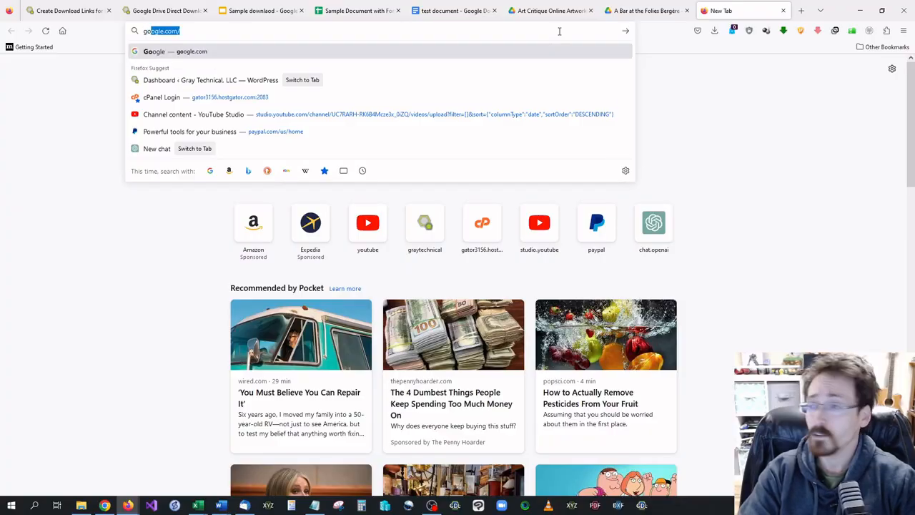
# - Search 'google drive direct download link generator' from the 'google drive d' suggestion and browse the results
pyautogui.write('google drive d')
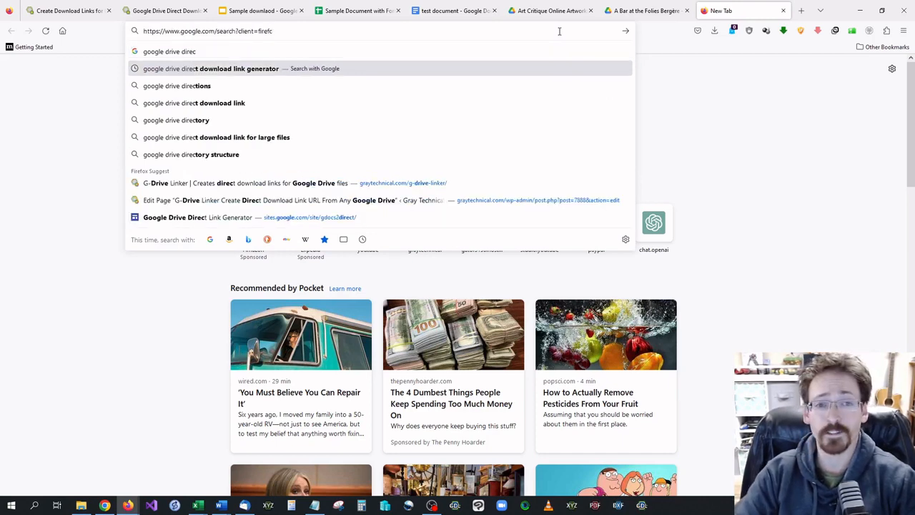
pyautogui.click(239, 68)
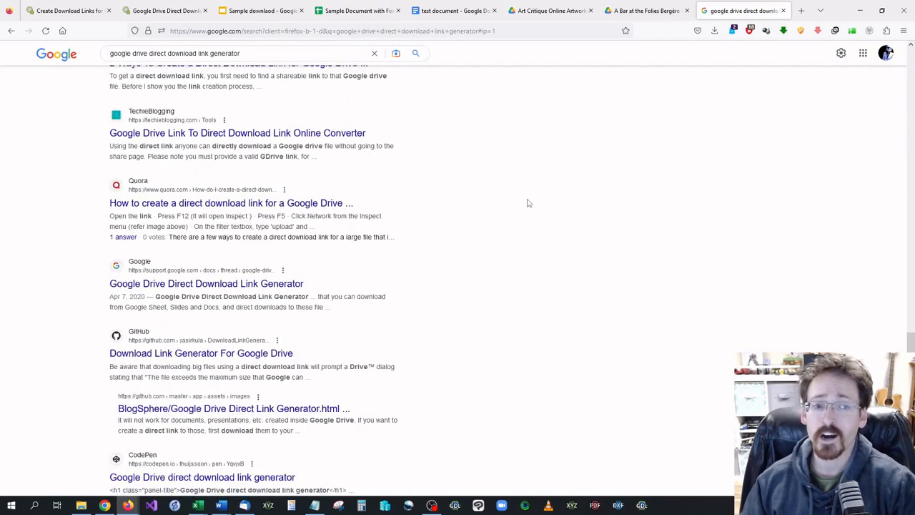
pyautogui.scroll(-3)
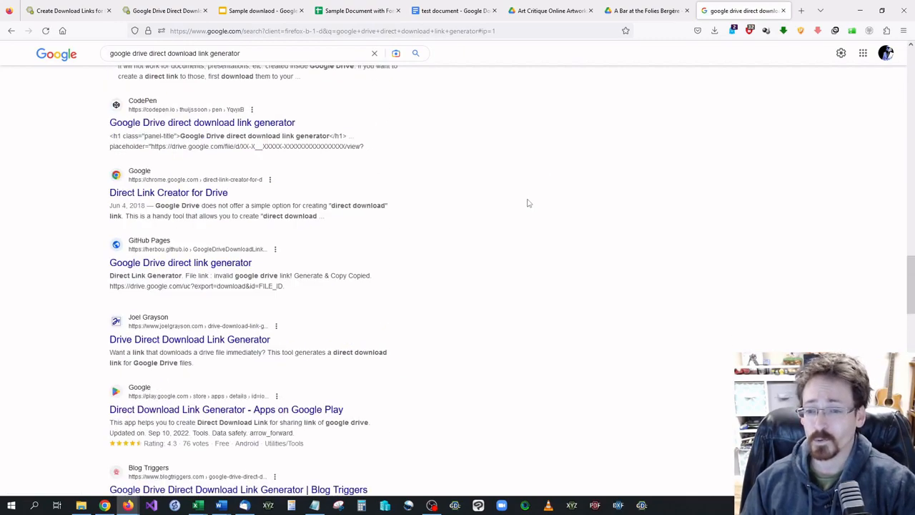
pyautogui.scroll(3)
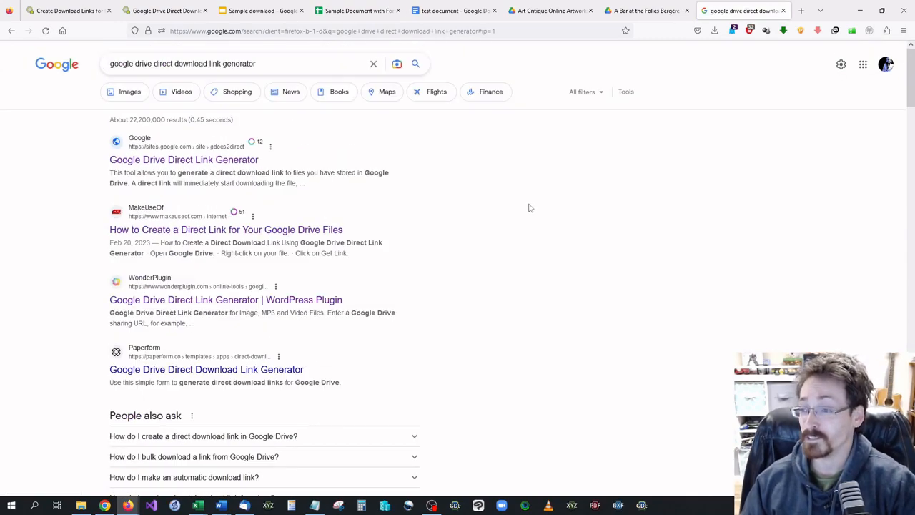
pyautogui.scroll(-3)
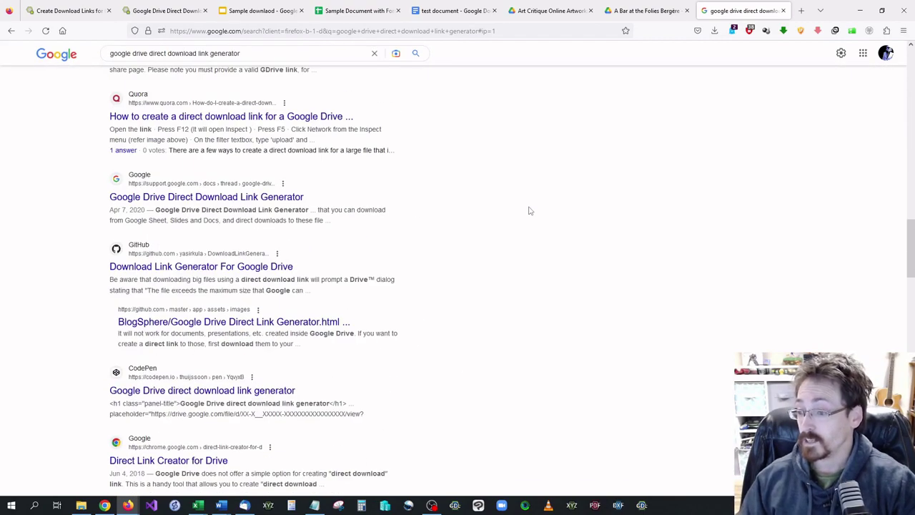
pyautogui.scroll(3)
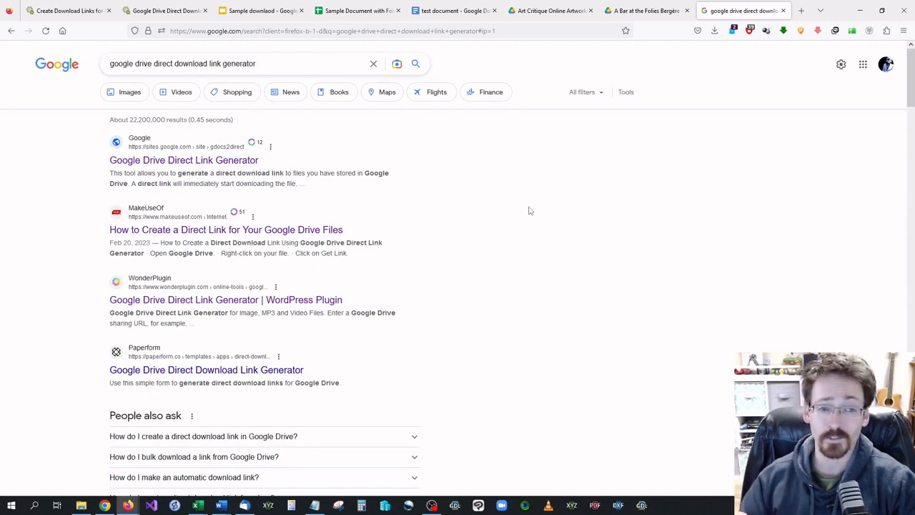
# - Paste the painting's share link into the Google Sites generator, then cancel the save prompt
pyautogui.click(184, 160)
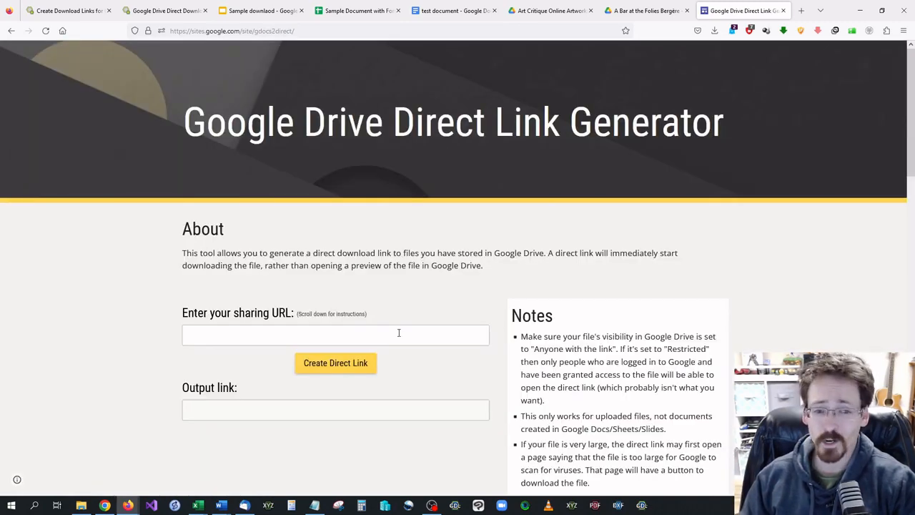
pyautogui.click(335, 335)
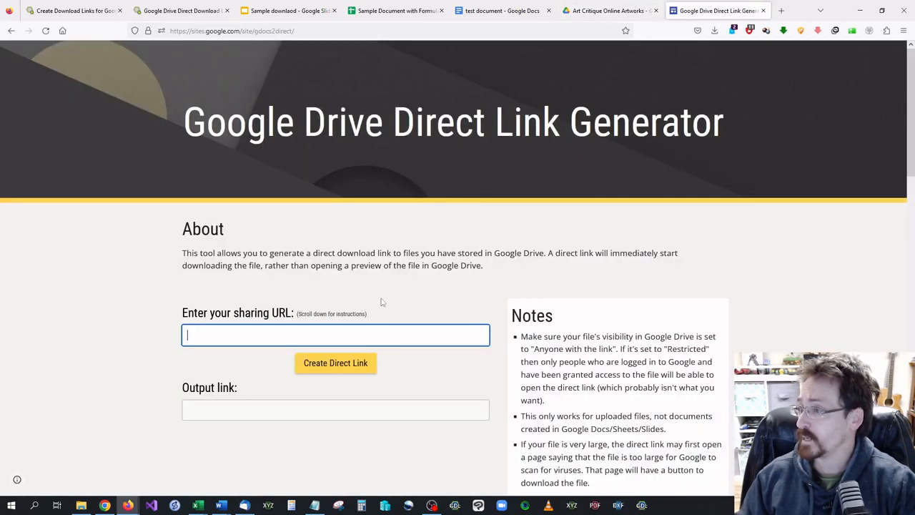
pyautogui.rightClick(335, 335)
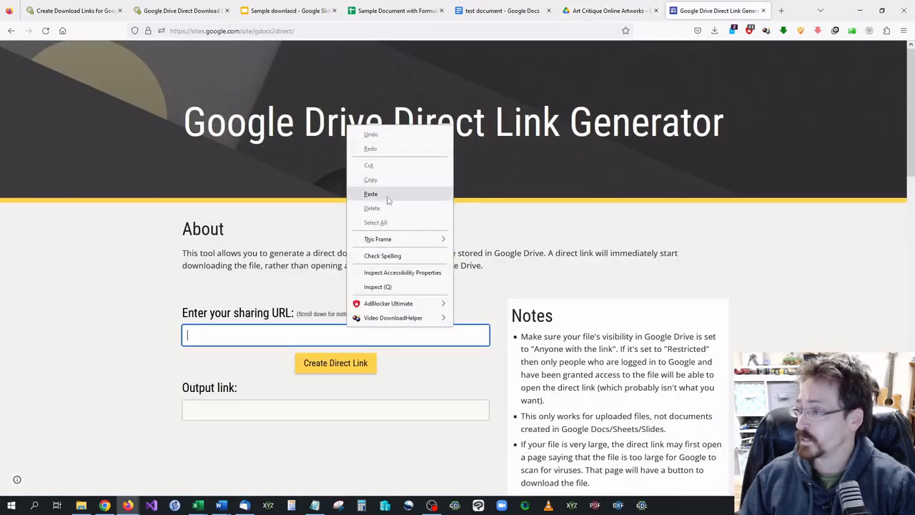
pyautogui.click(370, 194)
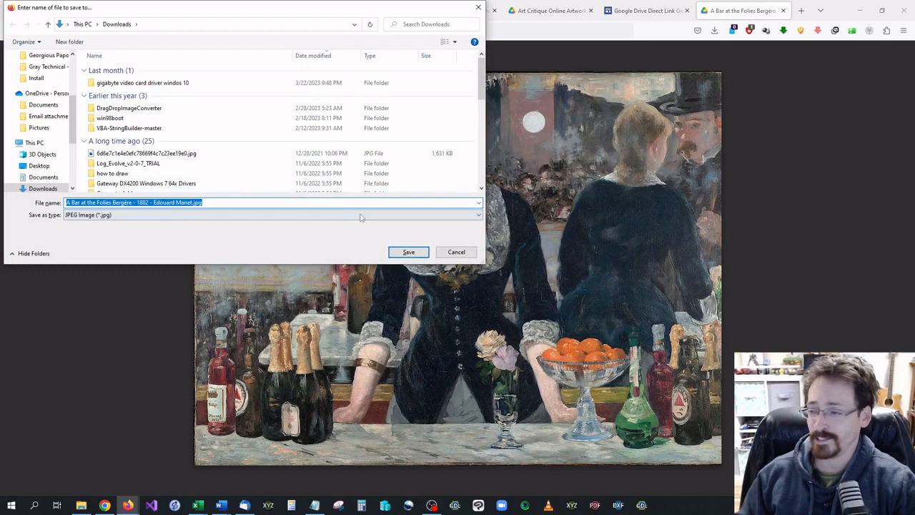
pyautogui.click(408, 251)
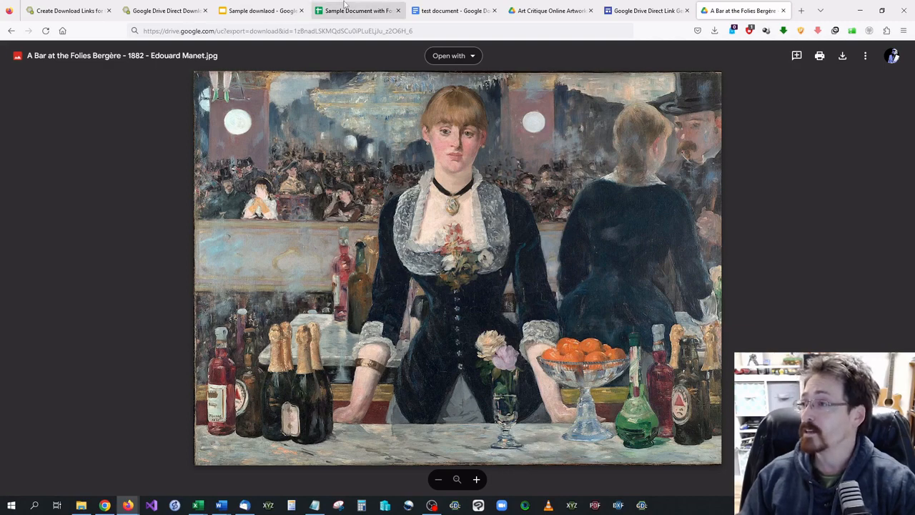
# - Copy the Sample Document with Formulas share link from its sharing settings and close the window
pyautogui.click(358, 10)
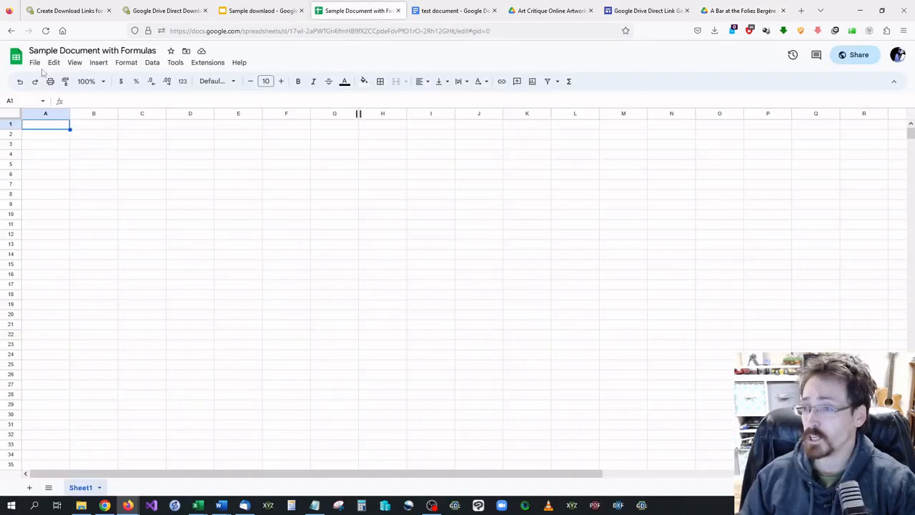
pyautogui.click(34, 62)
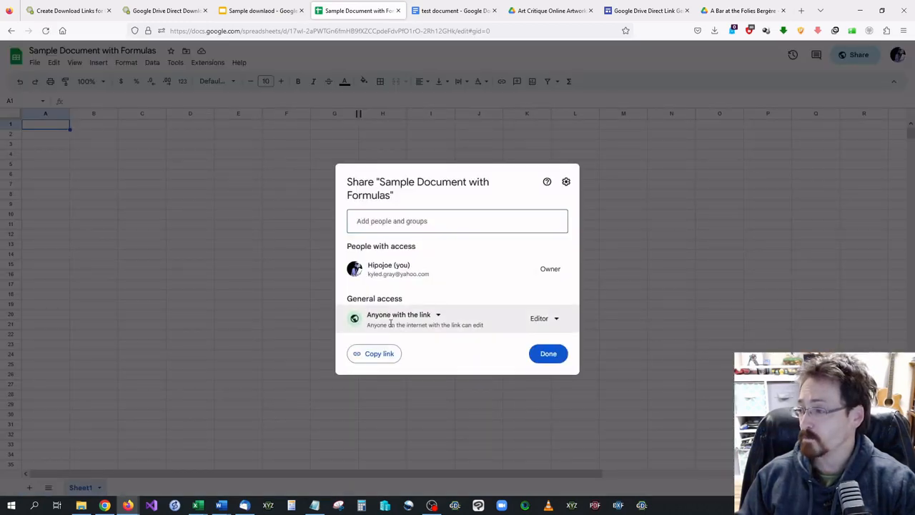
pyautogui.click(375, 353)
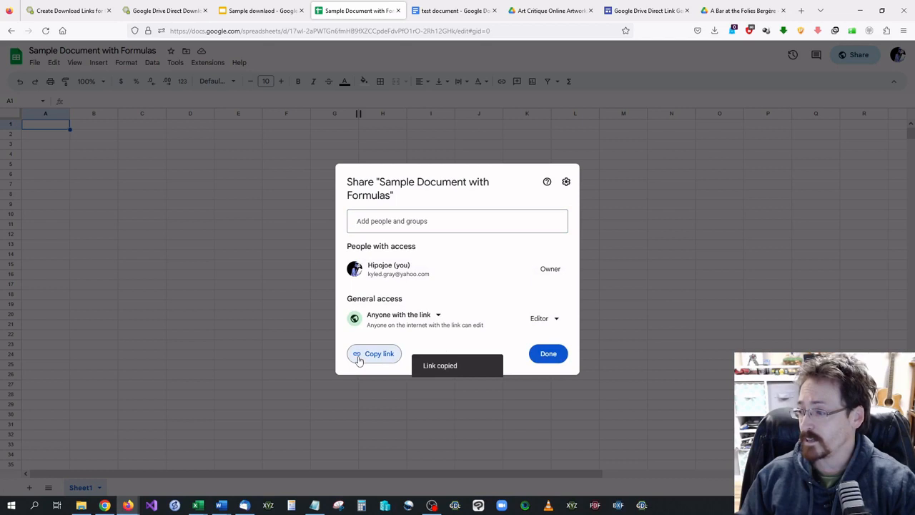
pyautogui.click(647, 10)
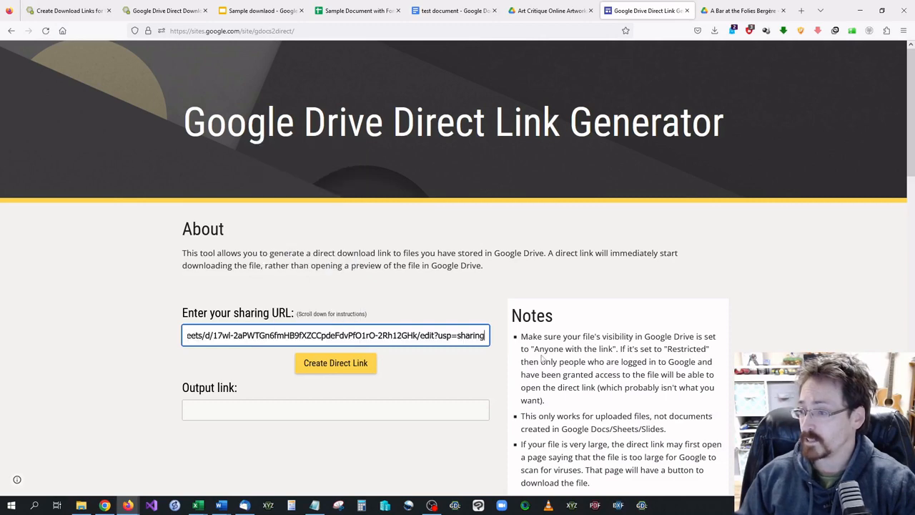
# - Create and copy the spreadsheet's direct link, load it in another tab, then reopen its sharing settings
pyautogui.click(336, 363)
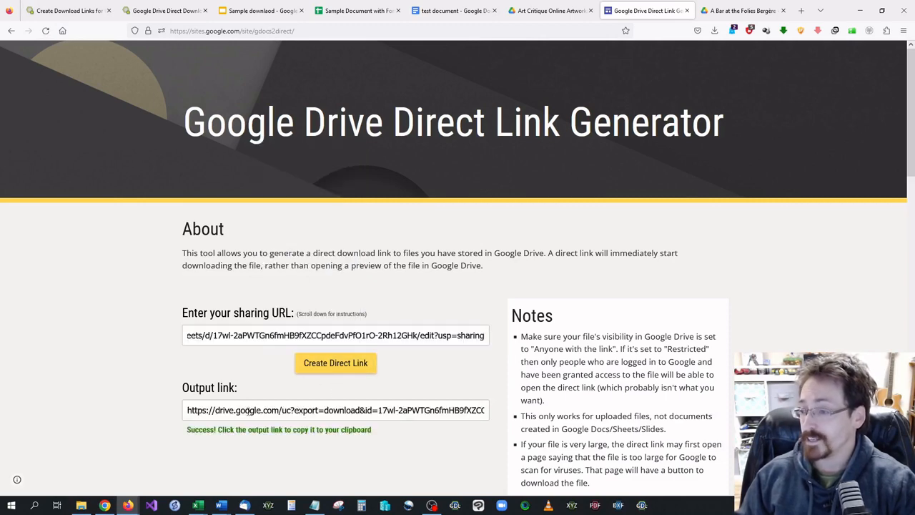
pyautogui.click(335, 410)
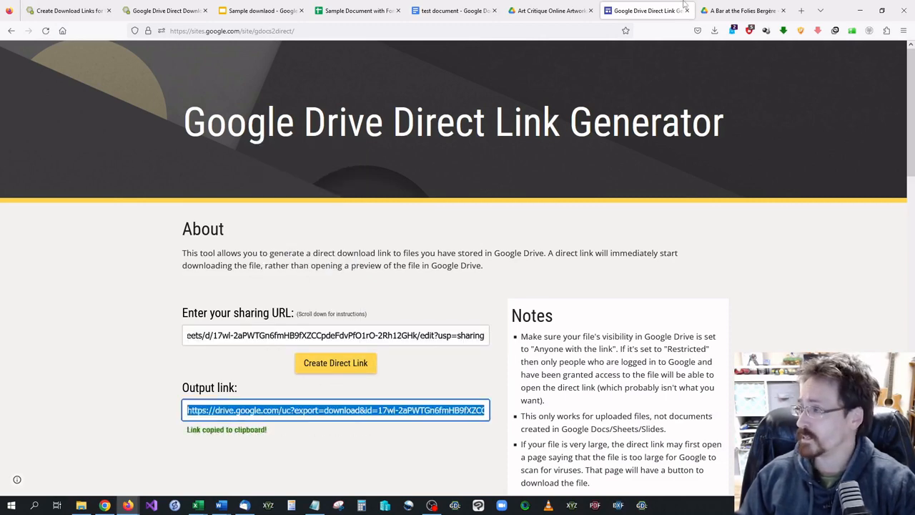
pyautogui.click(742, 10)
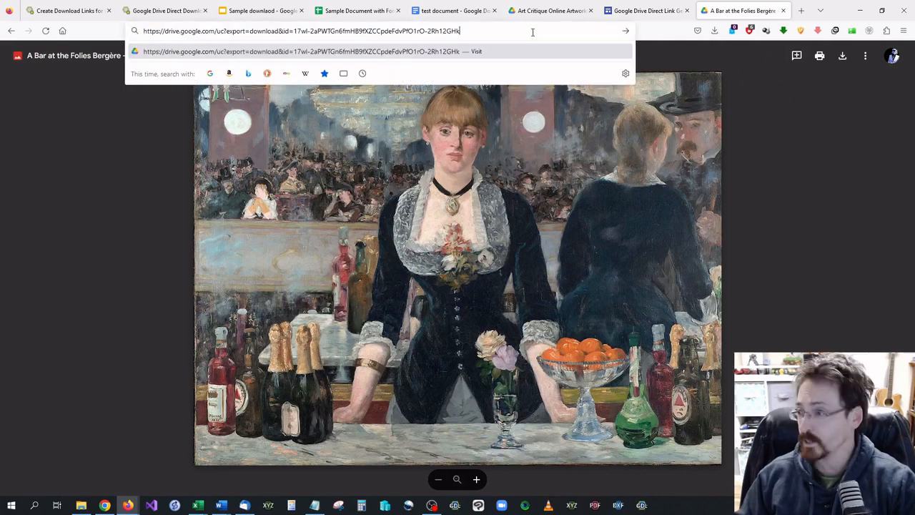
pyautogui.press('Return')
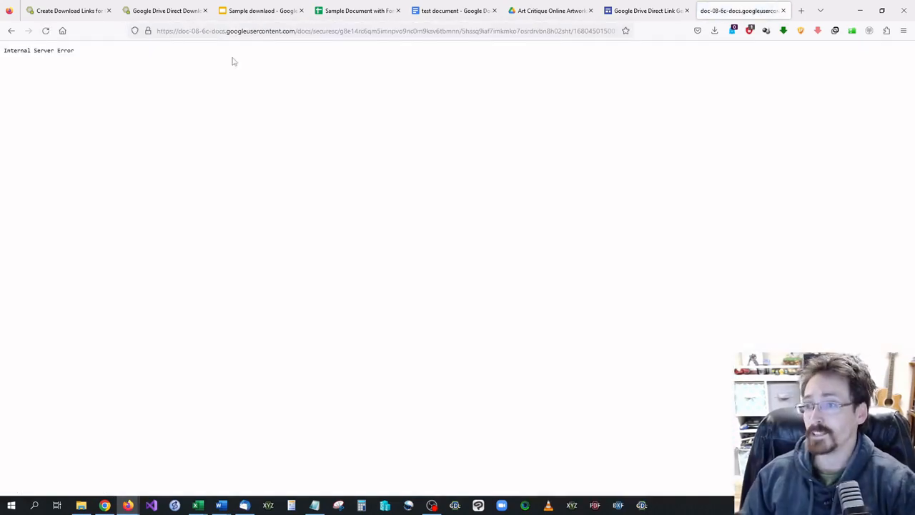
pyautogui.moveTo(91, 61)
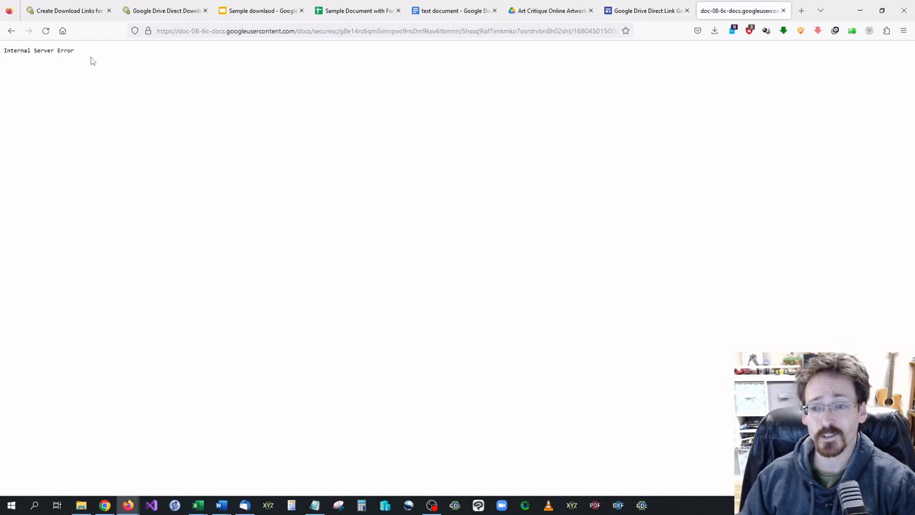
pyautogui.click(357, 10)
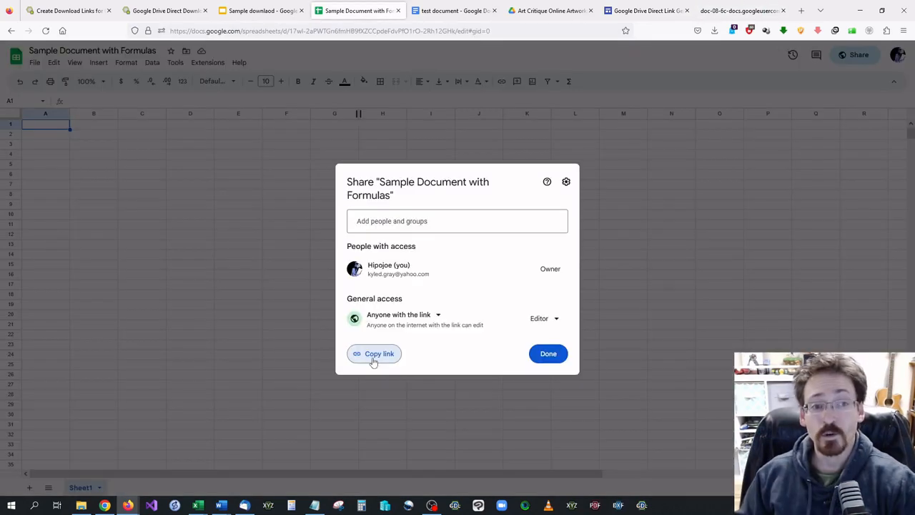
# - Recopy the sheet's share link, generate an xlsx export link in Gray Technical, and load it
pyautogui.click(374, 353)
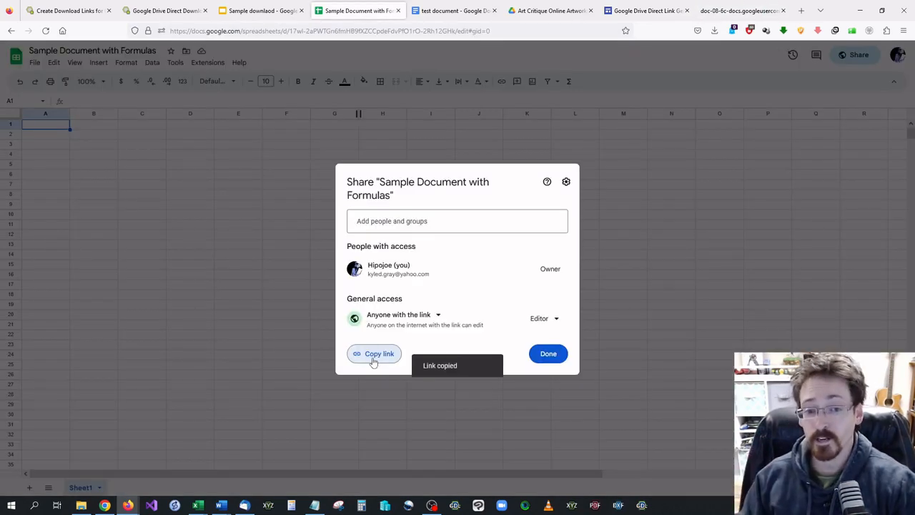
pyautogui.click(165, 10)
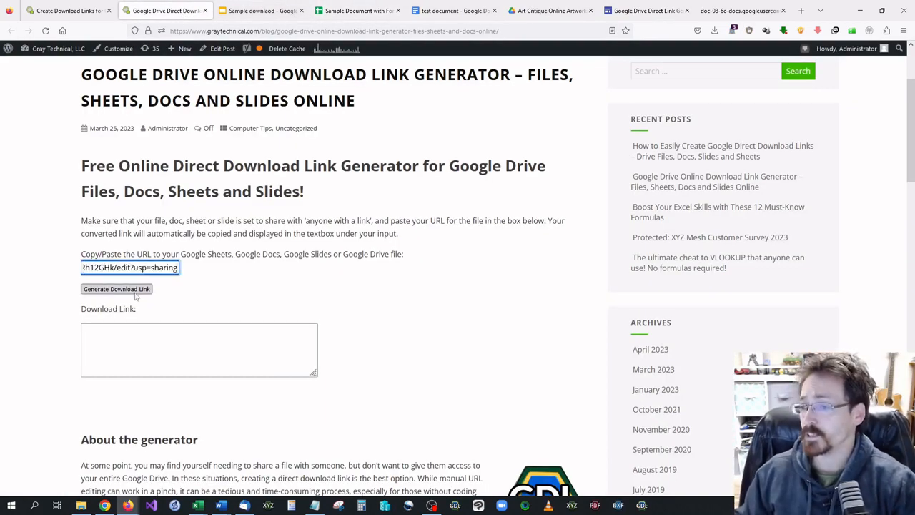
pyautogui.click(116, 289)
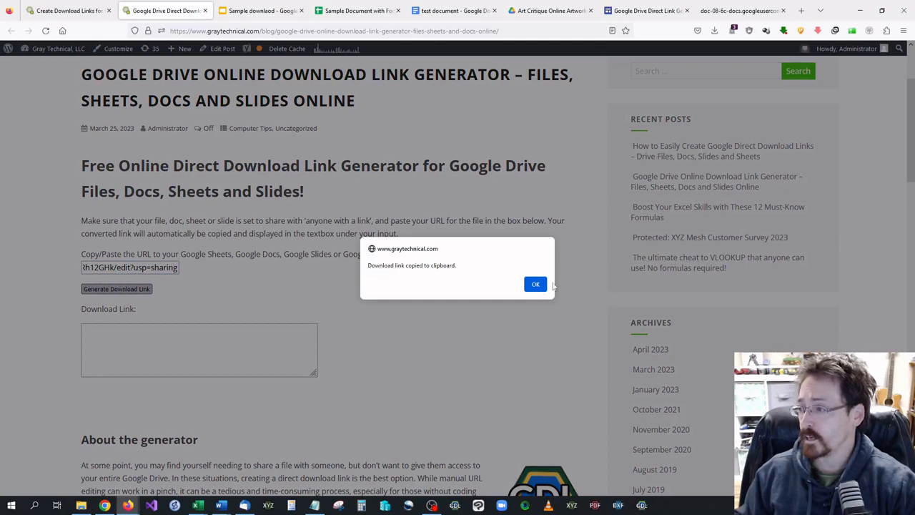
pyautogui.click(535, 284)
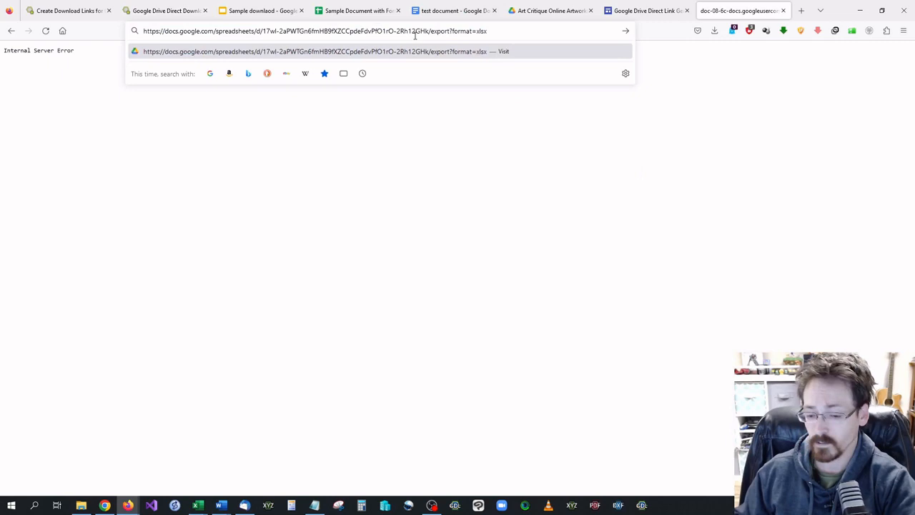
pyautogui.press('Return')
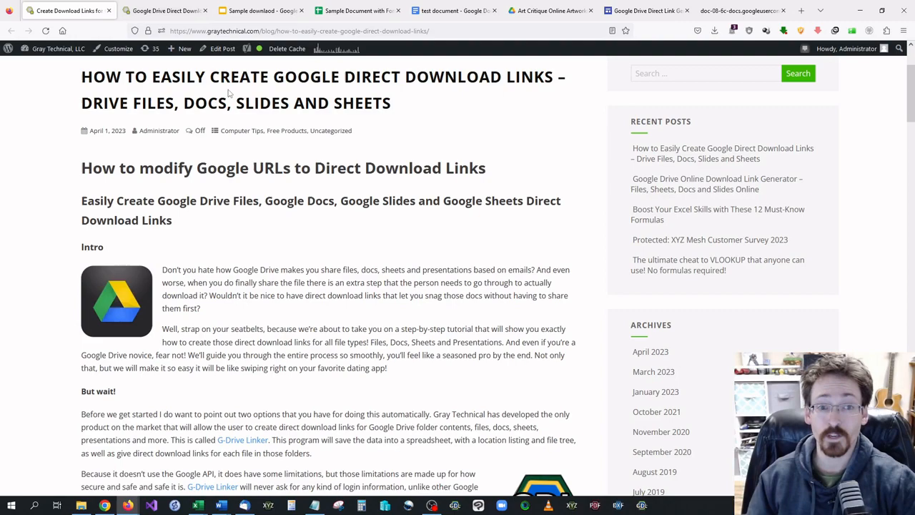
# - Scroll the how-to article through the Drive, Docs and Sheets sections to Google Slides
pyautogui.scroll(-3)
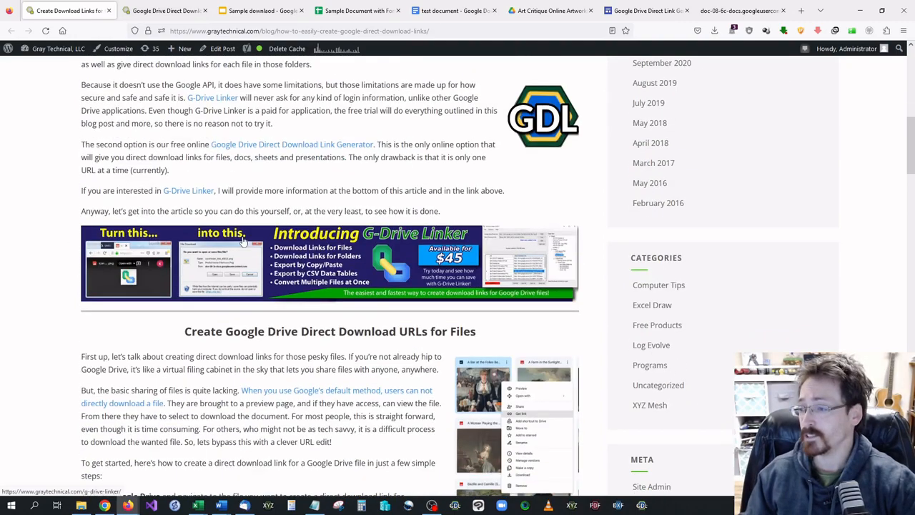
pyautogui.scroll(-3)
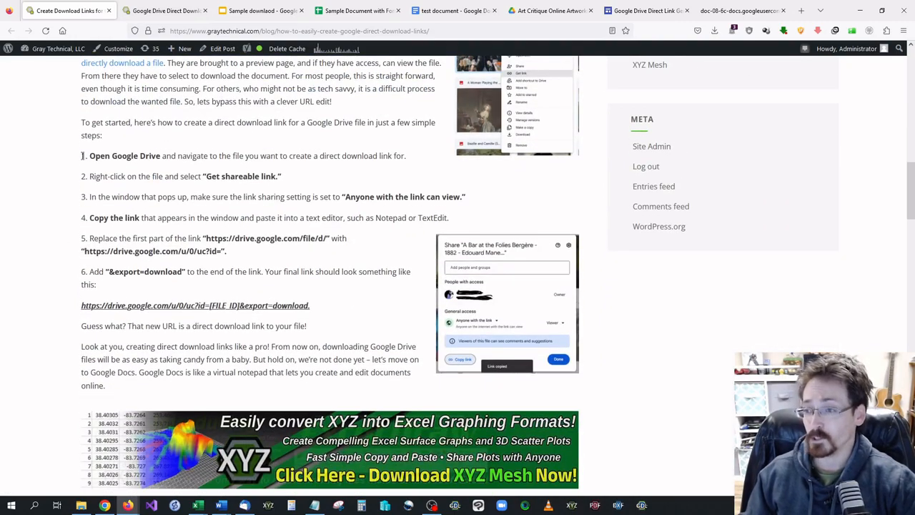
pyautogui.scroll(-3)
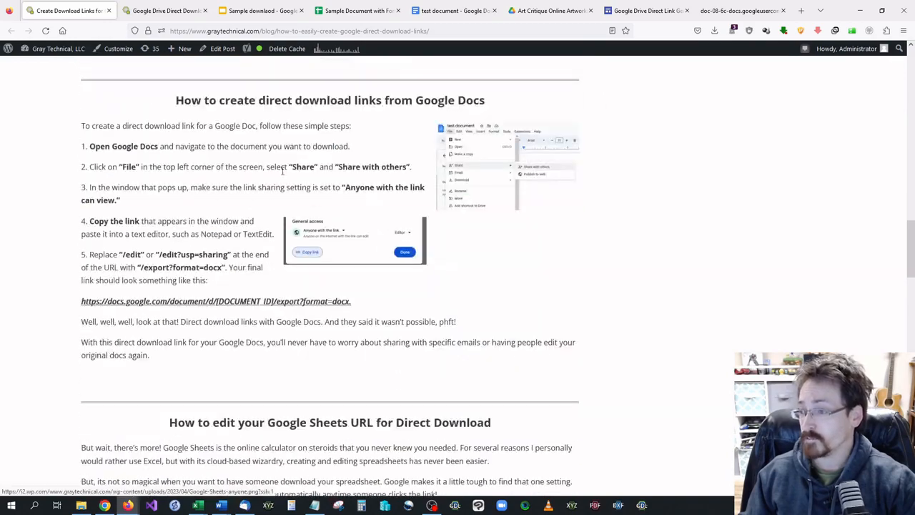
pyautogui.scroll(-3)
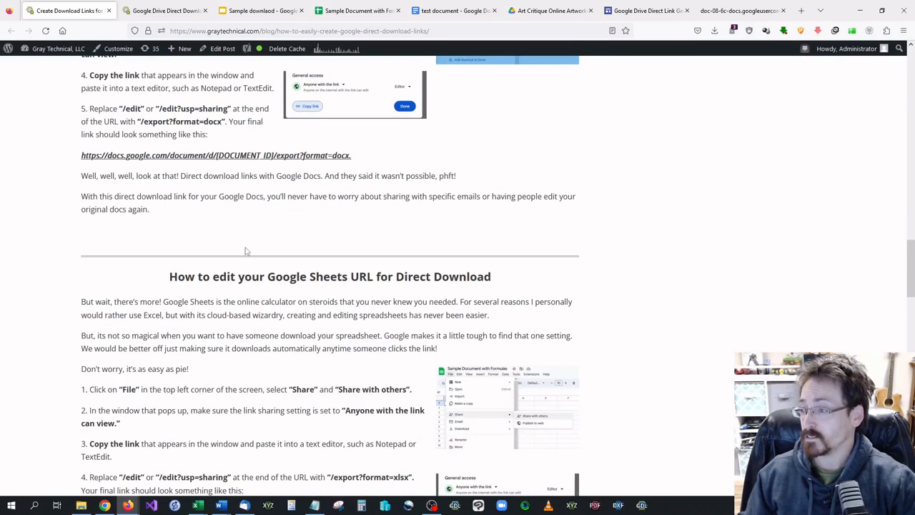
pyautogui.scroll(-3)
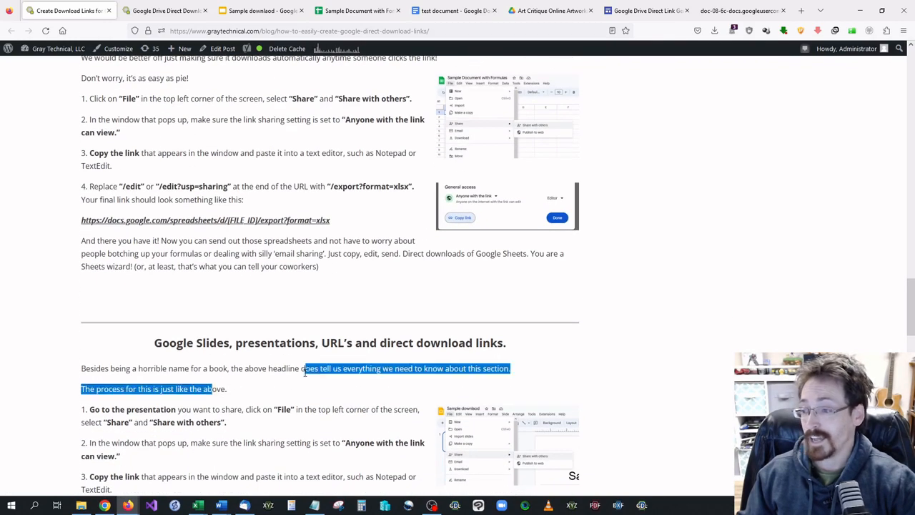
pyautogui.scroll(-3)
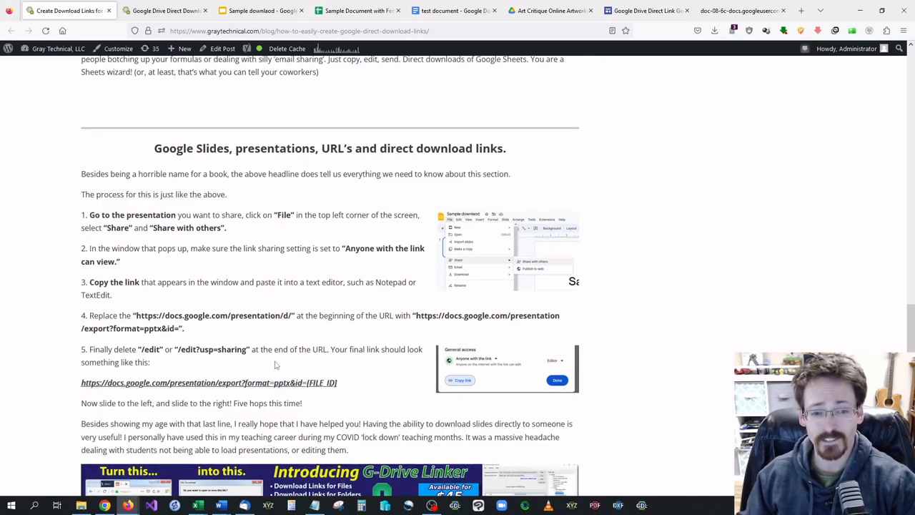
pyautogui.moveTo(173, 373)
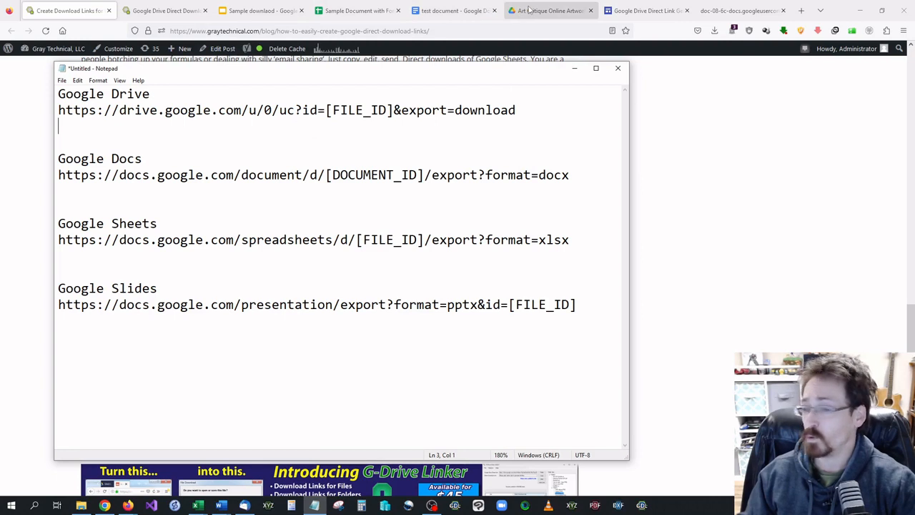
pyautogui.moveTo(550, 10)
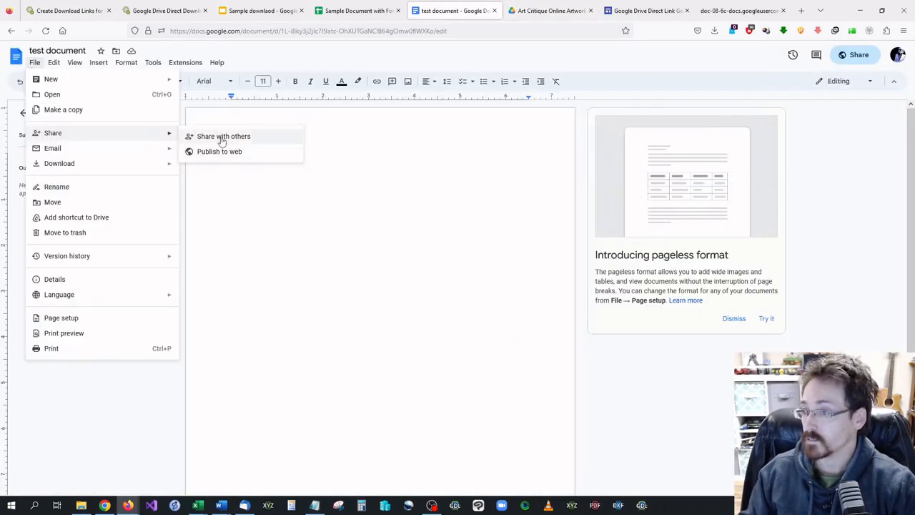
# - Open the test document's sharing settings to copy its link
pyautogui.click(261, 10)
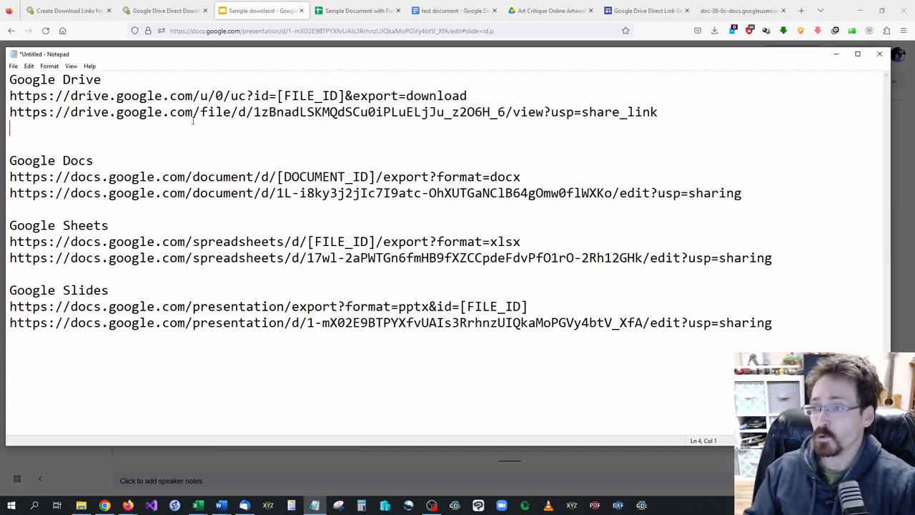
# - Fill the Drive uc?id= template with file ID 1zBnadLSKMQdSCu0iPLuELjJu_z2O6H_6 and select the finished link
pyautogui.tripleClick(286, 111)
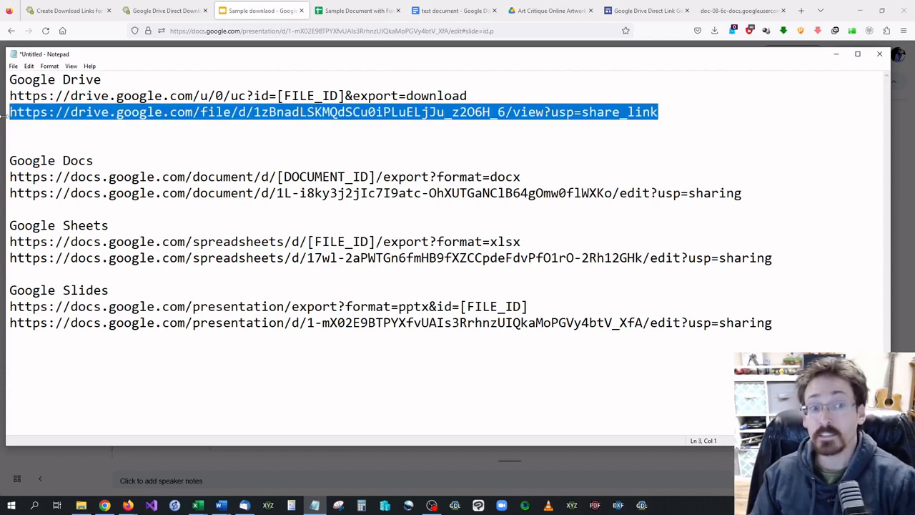
pyautogui.click(257, 112)
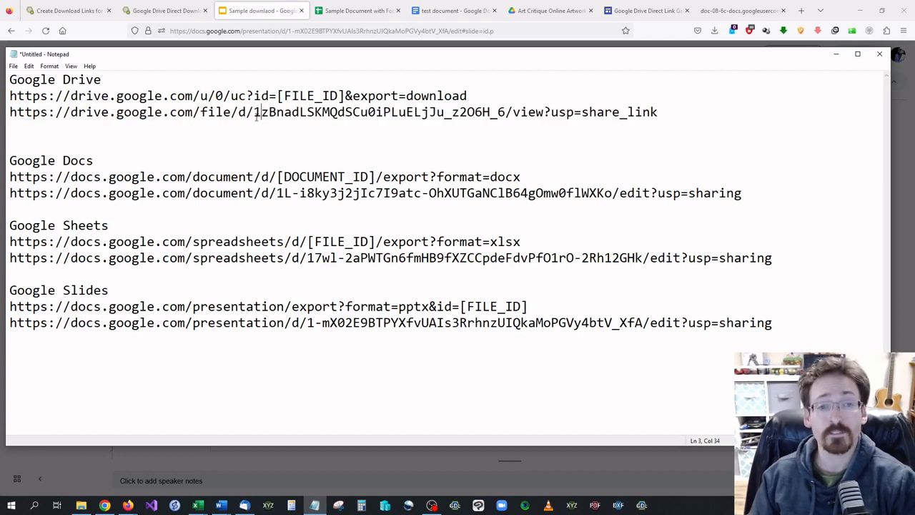
pyautogui.doubleClick(309, 95)
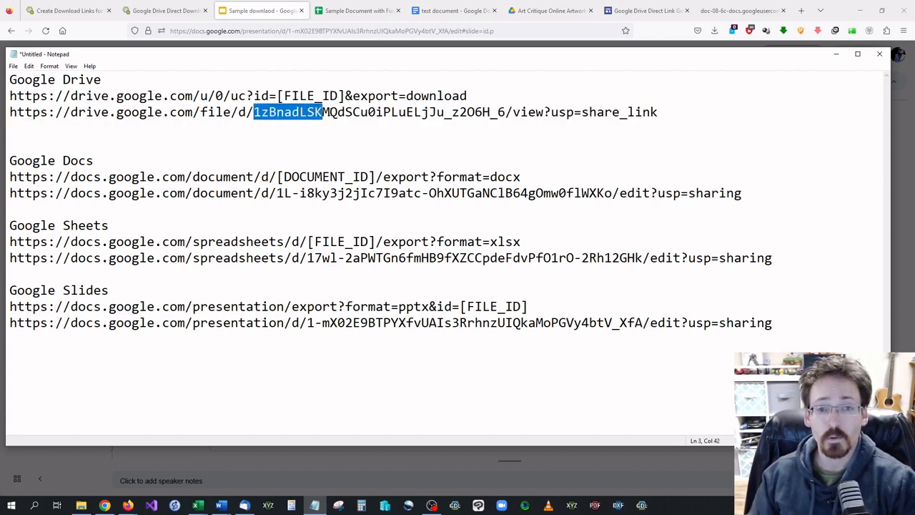
pyautogui.moveTo(254, 111); pyautogui.dragTo(504, 112)
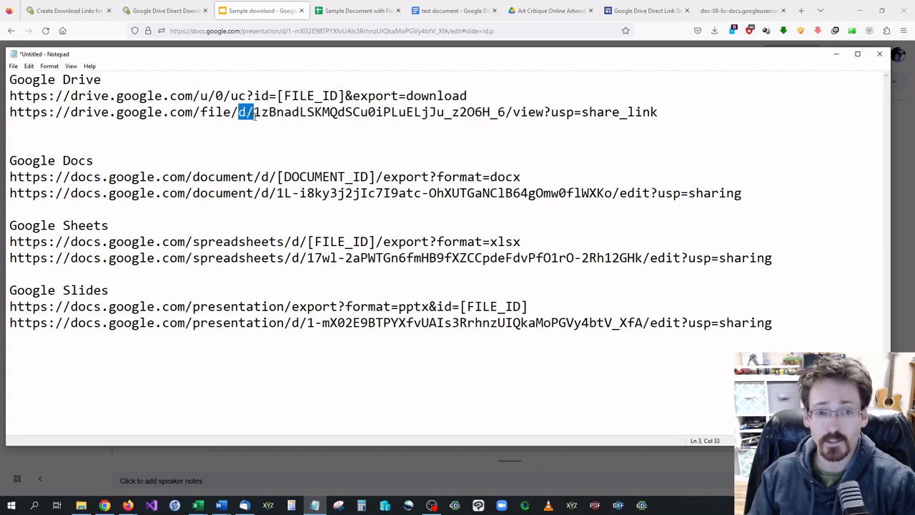
pyautogui.moveTo(252, 112); pyautogui.dragTo(412, 111)
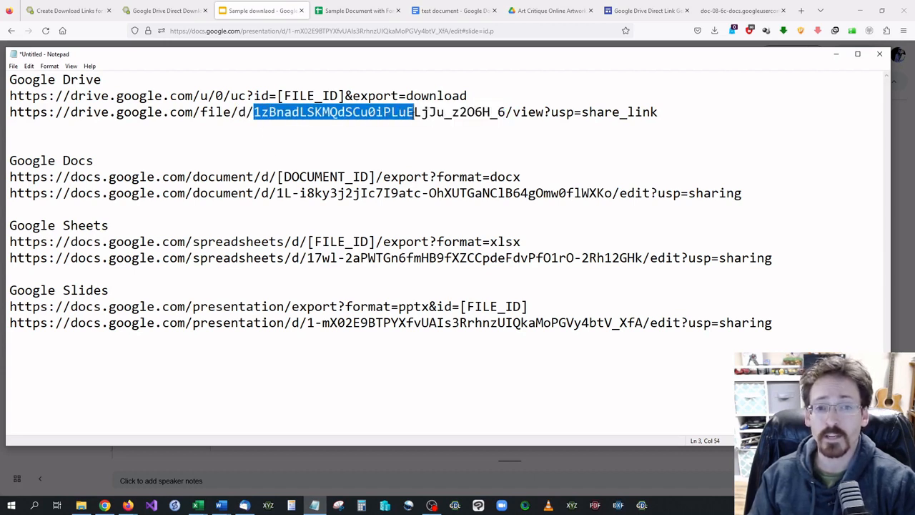
pyautogui.moveTo(413, 112); pyautogui.dragTo(518, 112)
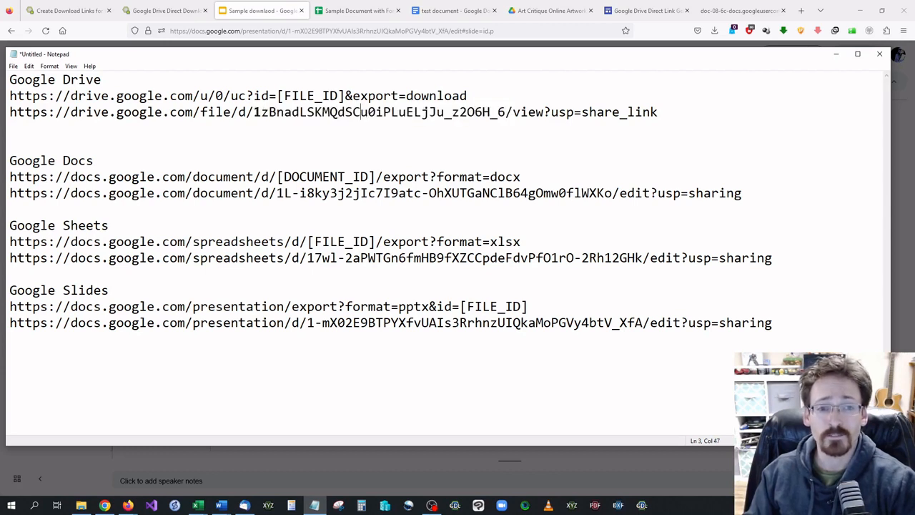
pyautogui.moveTo(254, 112); pyautogui.dragTo(504, 112)
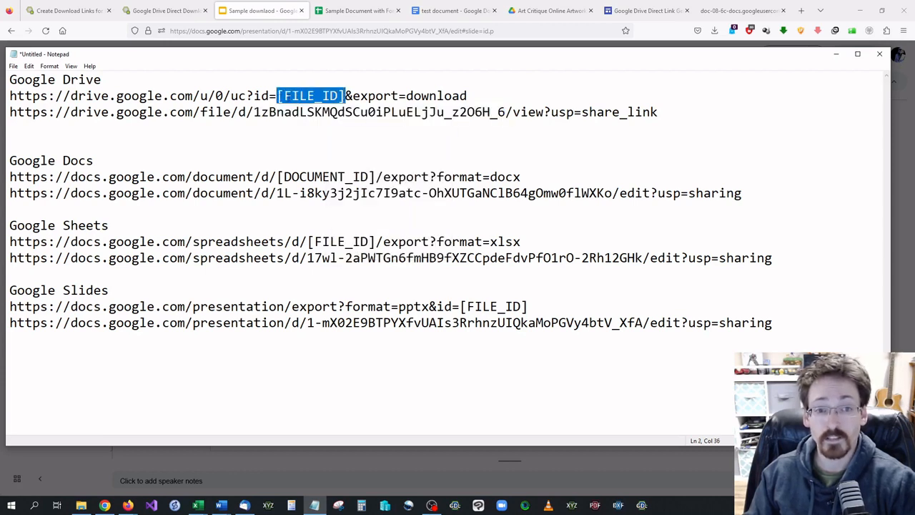
pyautogui.write('1zBnadLSKMQdSCu0iPLuELjJu_z2O6H_6')
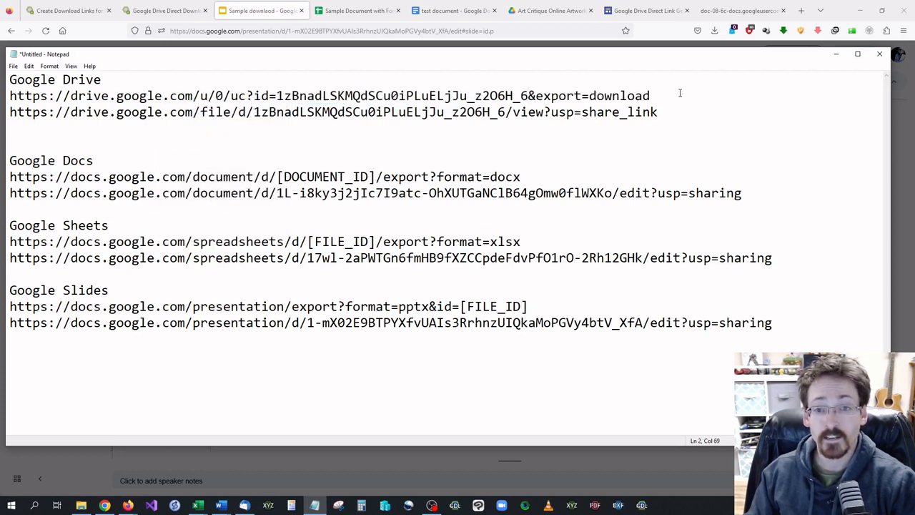
pyautogui.tripleClick(329, 95)
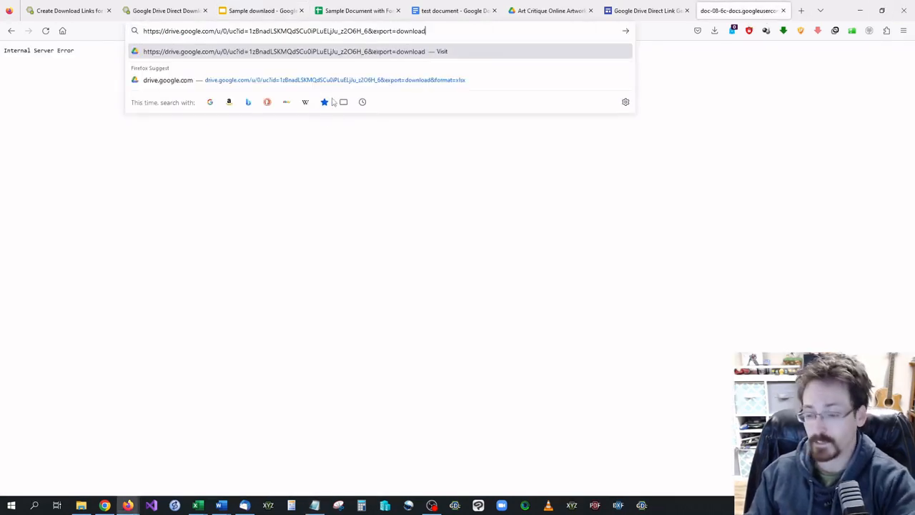
# - Load the Drive download link, then build and load the Sheets download link from its file ID
pyautogui.press('Return')
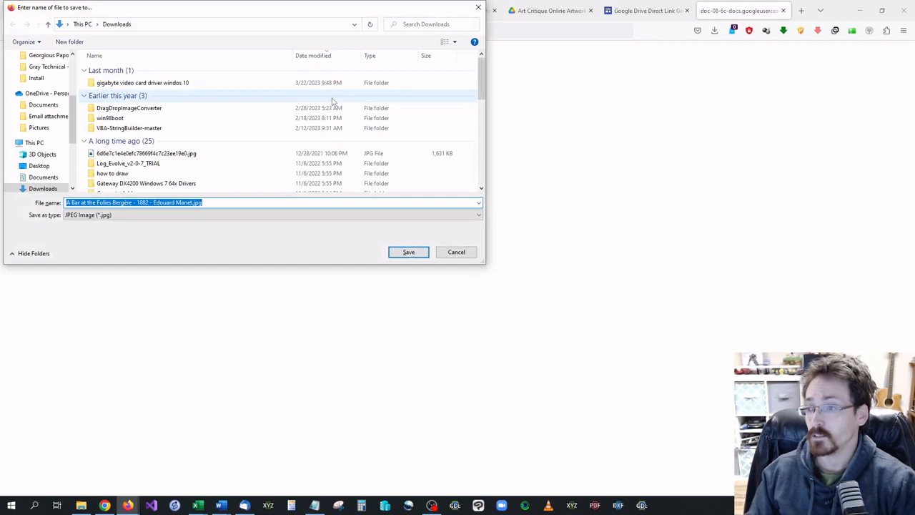
pyautogui.moveTo(448, 253)
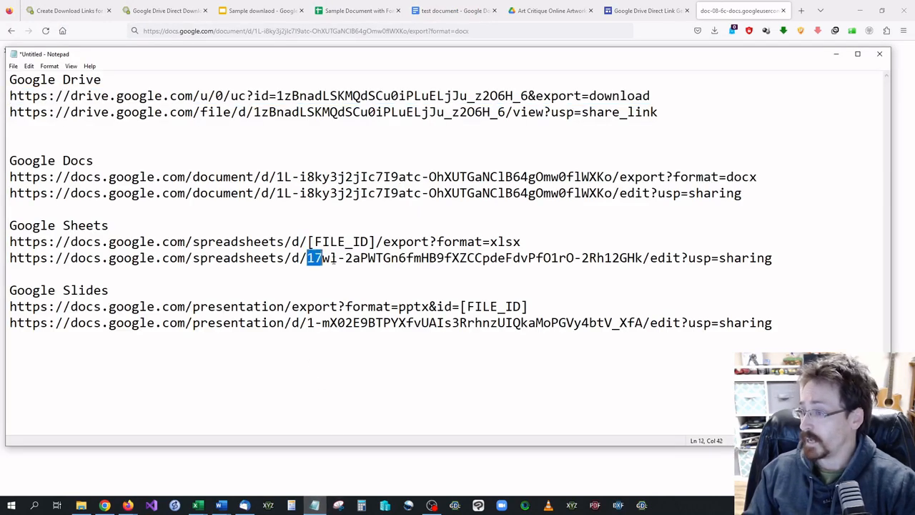
pyautogui.moveTo(307, 257); pyautogui.dragTo(642, 258)
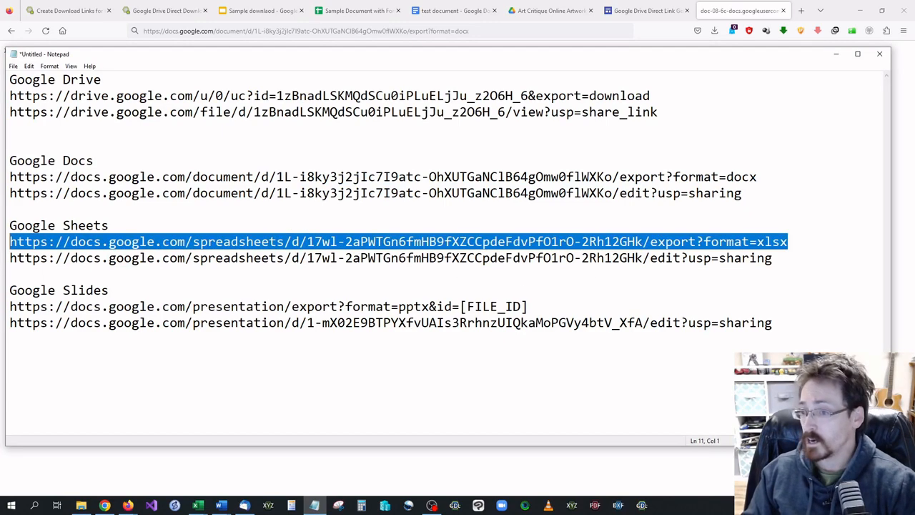
pyautogui.click(306, 31)
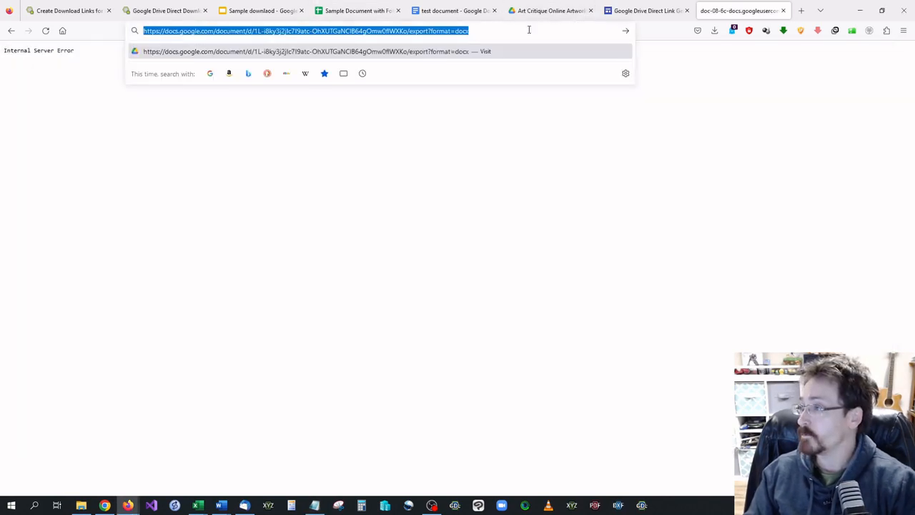
pyautogui.press('Return')
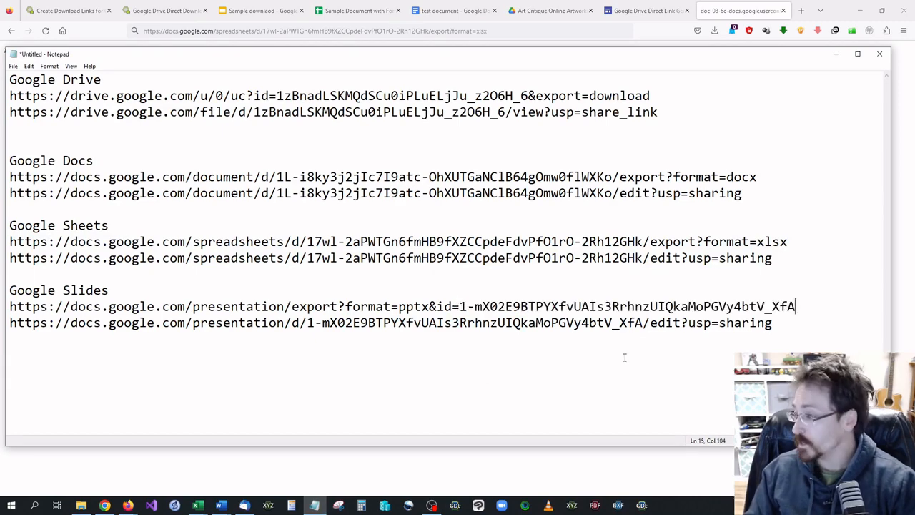
# - Load the Slides export link, dismiss the pptx download prompt, and return to the blog post
pyautogui.tripleClick(400, 306)
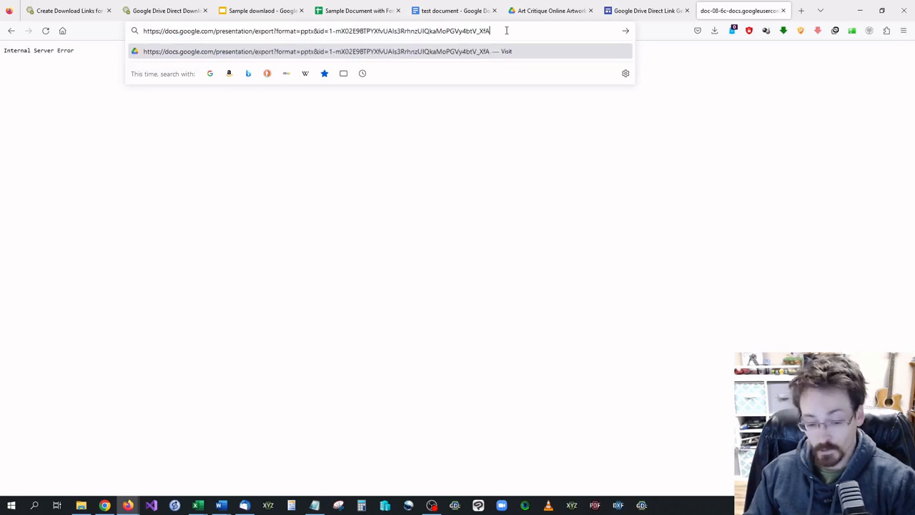
pyautogui.press('Return')
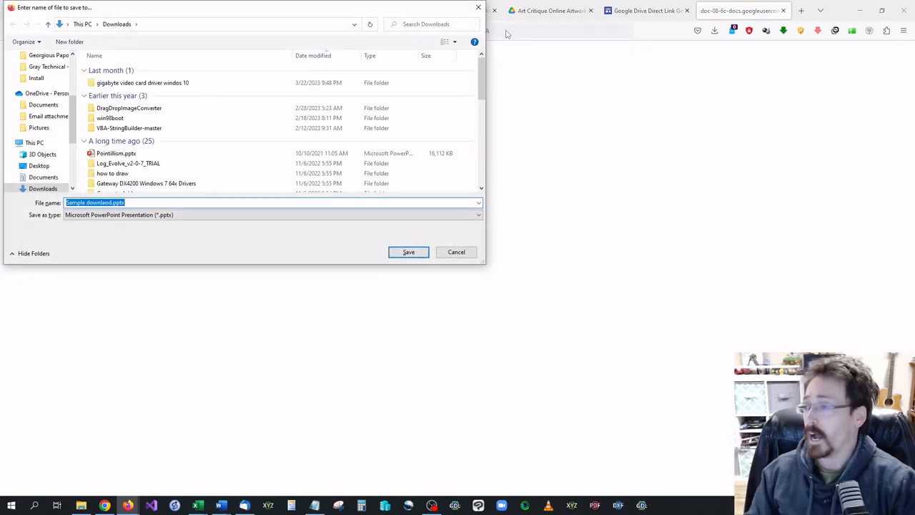
pyautogui.click(408, 252)
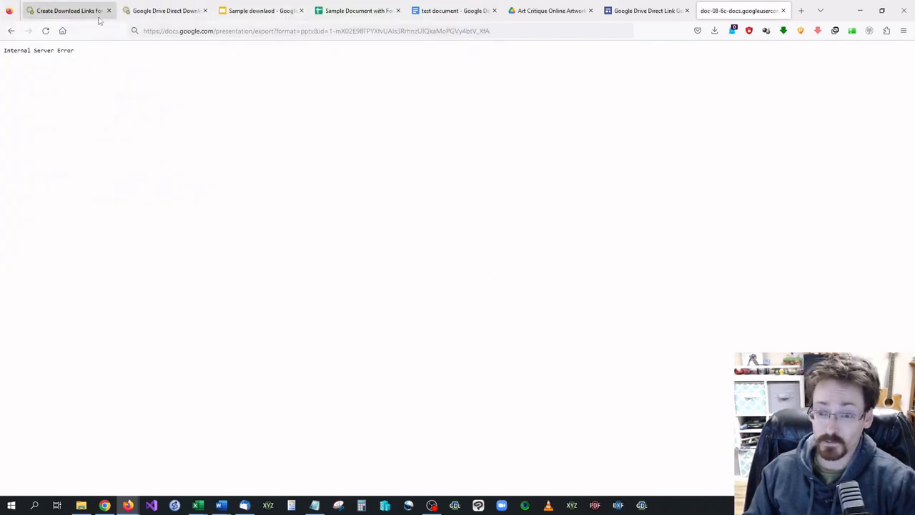
pyautogui.click(68, 10)
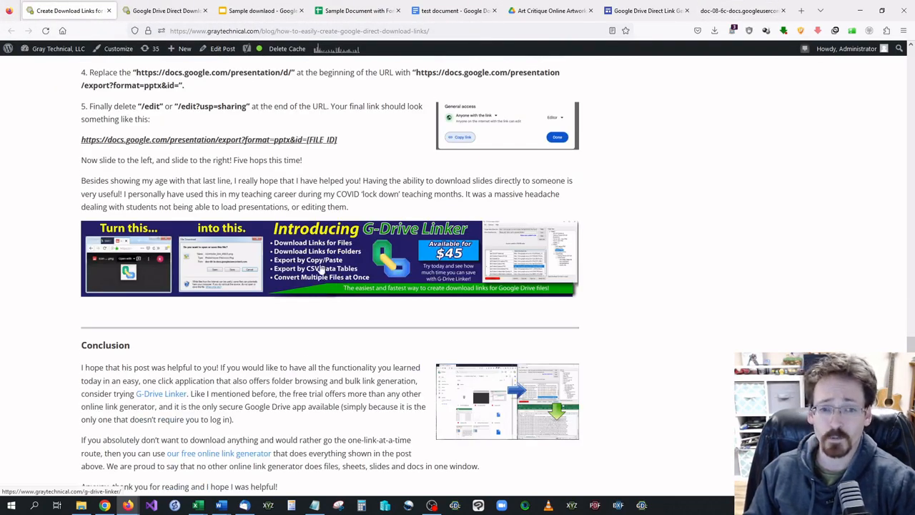
# - View the G-Drive Linker product page's feature overview, then go back to the blog post tab
pyautogui.click(801, 10)
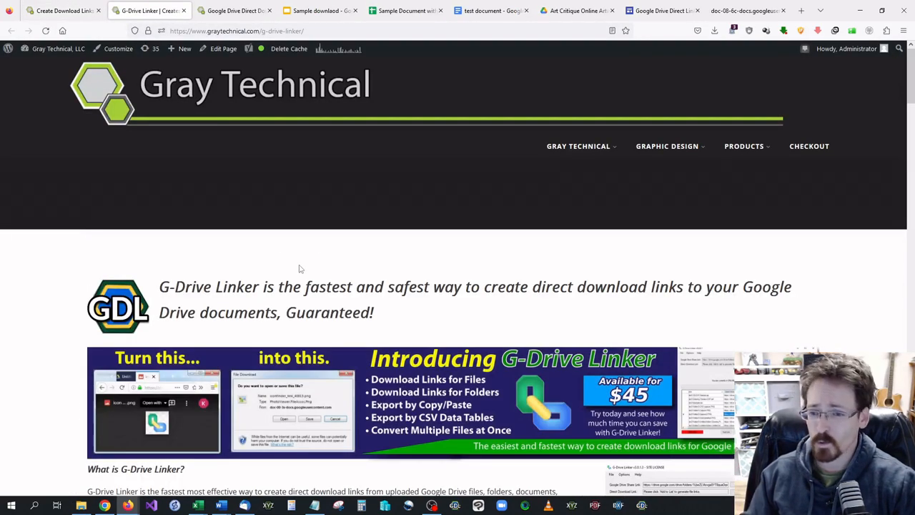
pyautogui.scroll(-3)
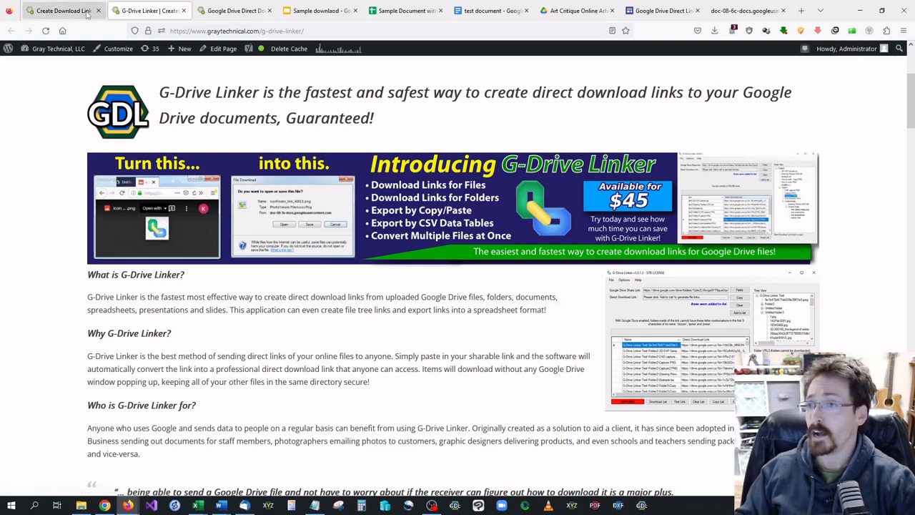
pyautogui.click(234, 10)
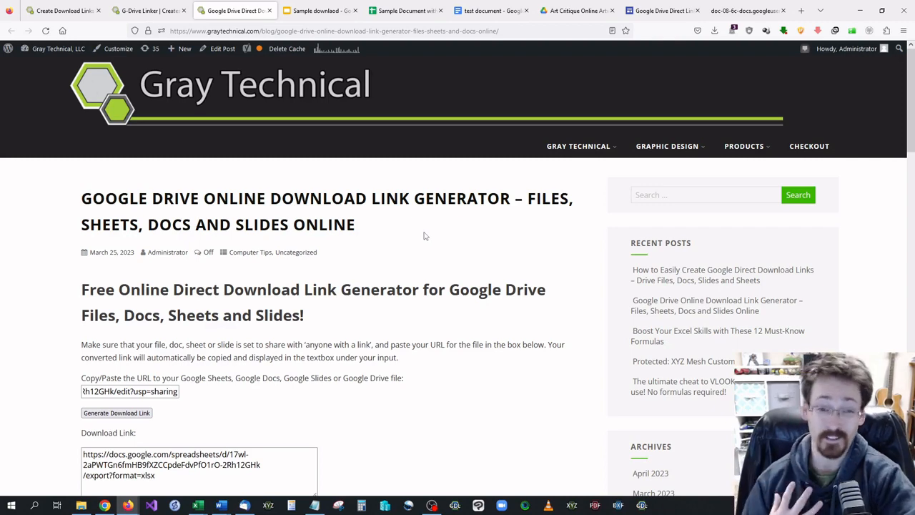
# - Expand 'The code used on this page (HTML)' and scroll through the generator's source code
pyautogui.scroll(-3)
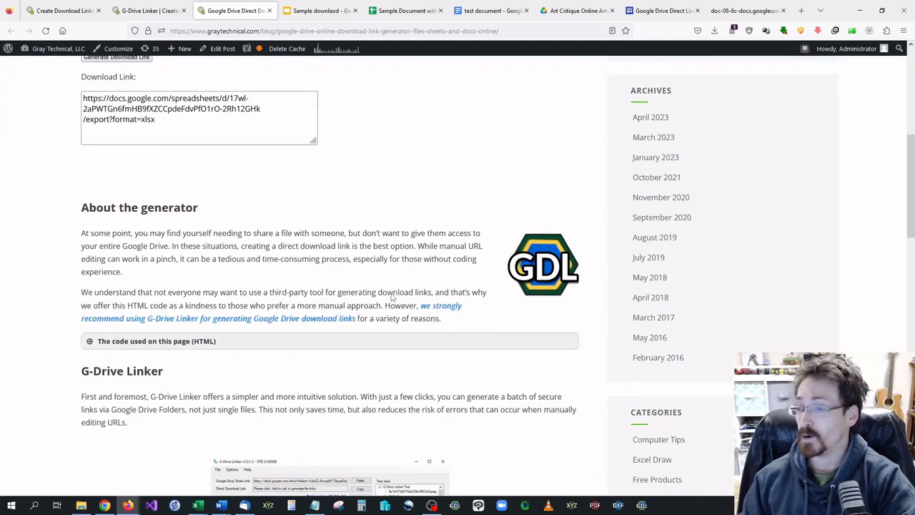
pyautogui.scroll(-3)
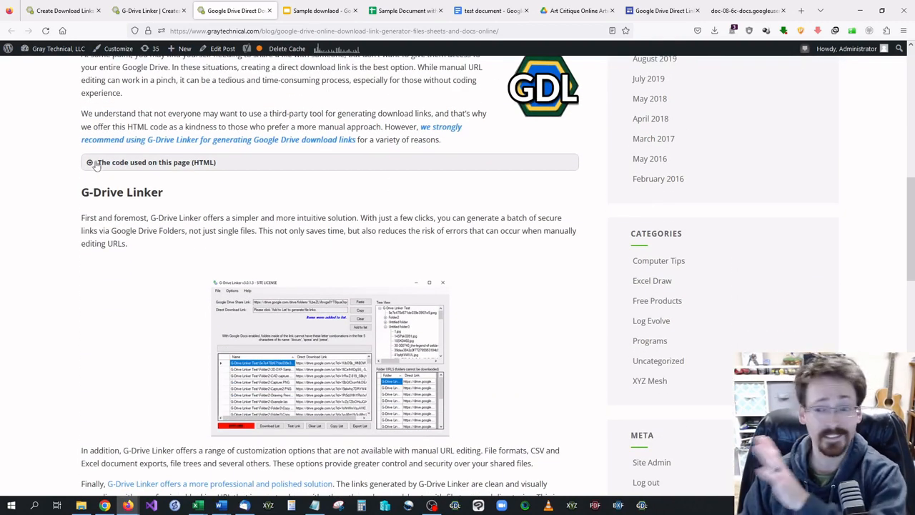
pyautogui.click(89, 162)
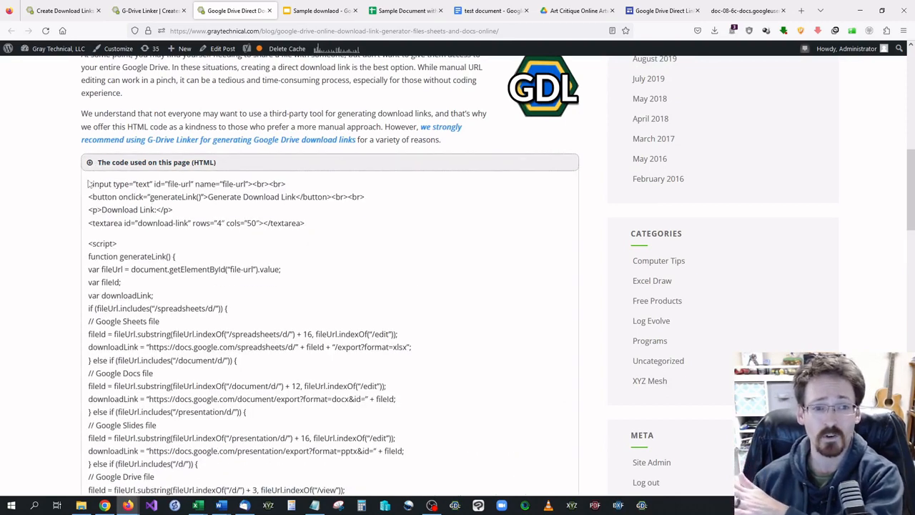
pyautogui.scroll(-3)
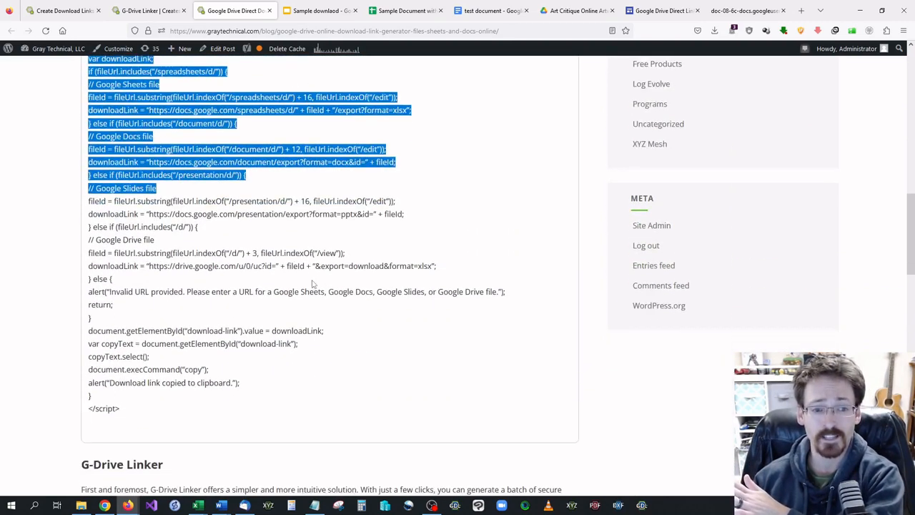
pyautogui.scroll(-3)
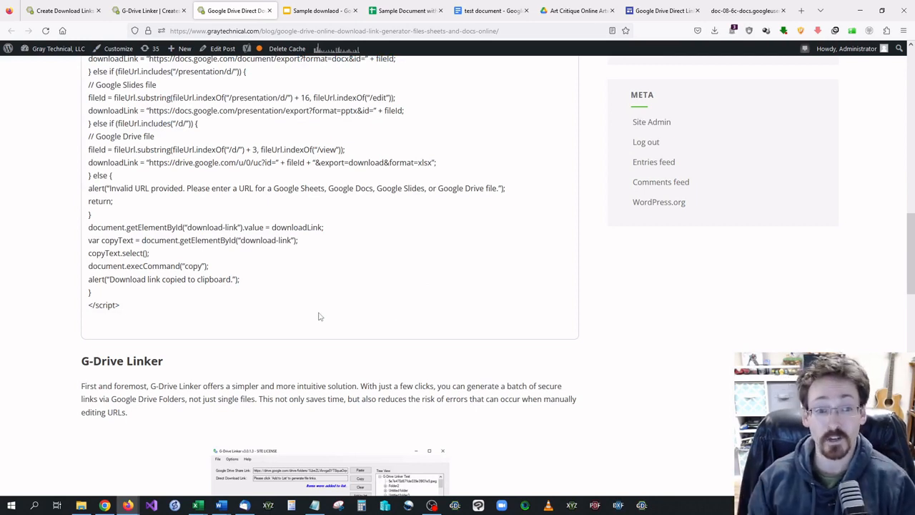
pyautogui.scroll(-3)
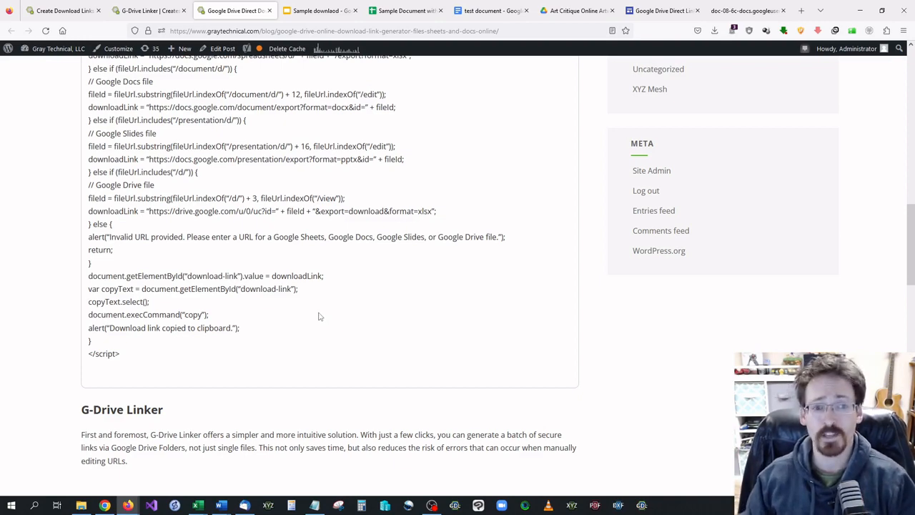
pyautogui.scroll(3)
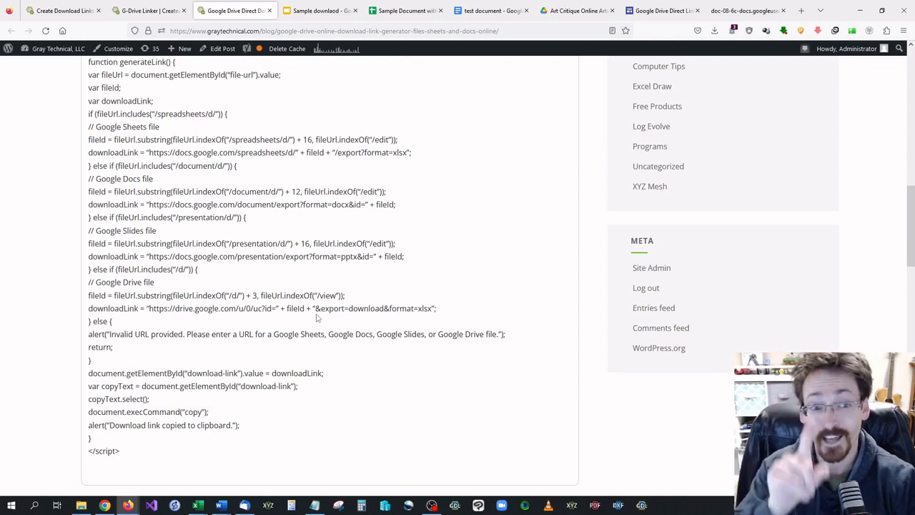
pyautogui.click(136, 10)
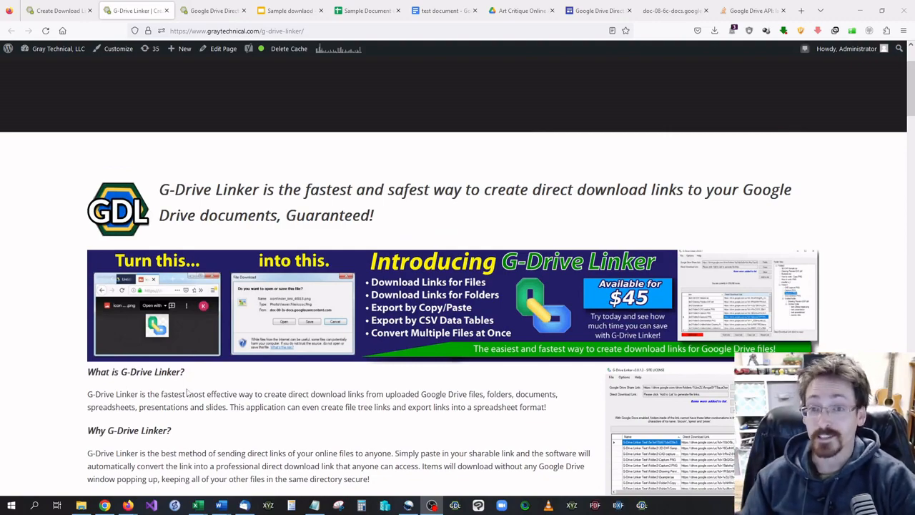
pyautogui.scroll(-3)
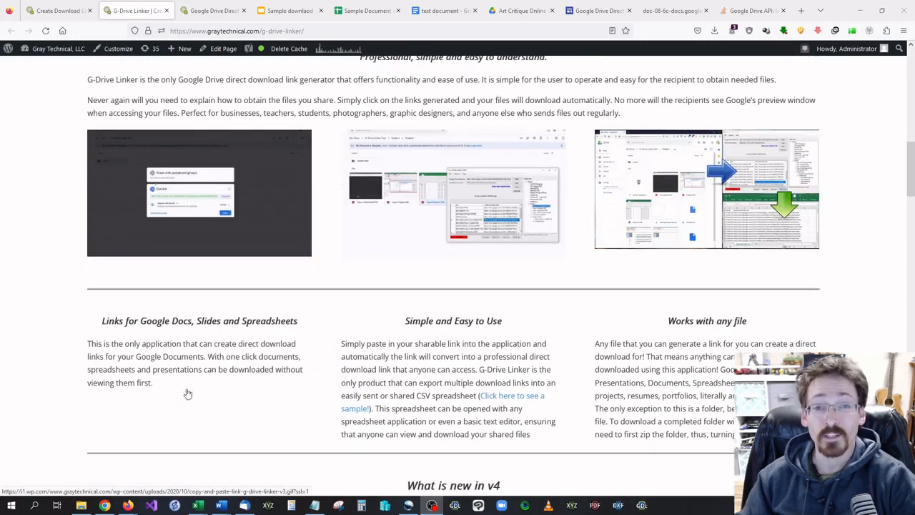
pyautogui.scroll(-3)
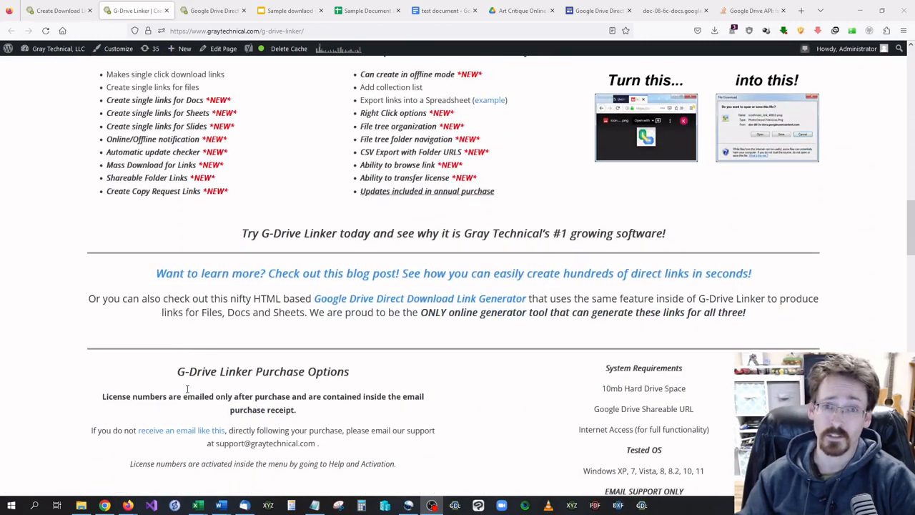
pyautogui.scroll(-3)
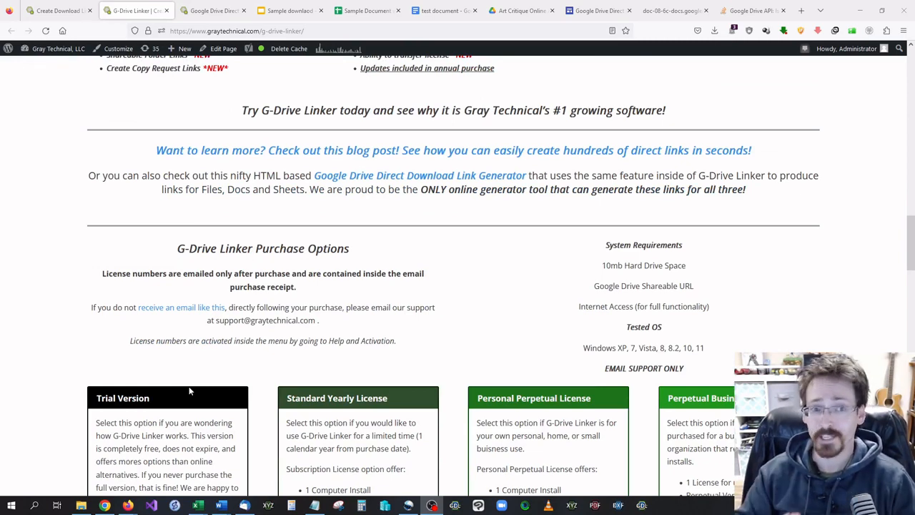
pyautogui.scroll(-3)
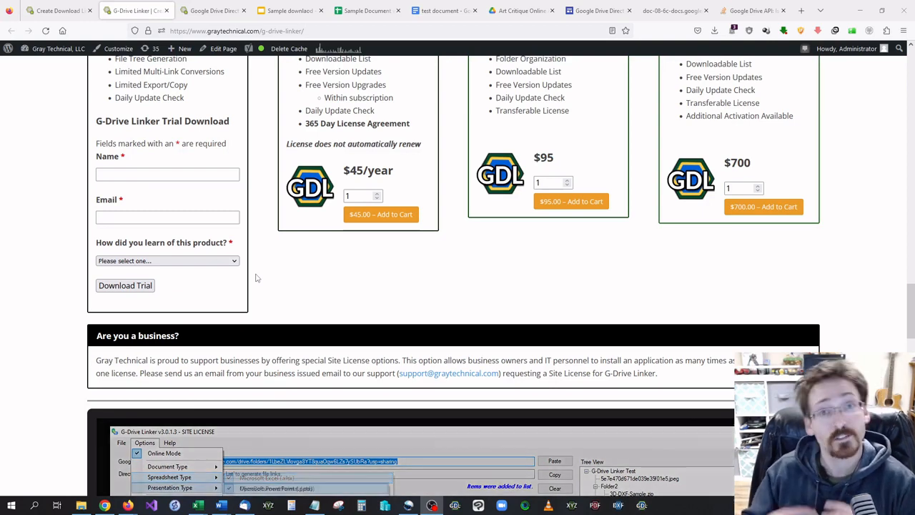
pyautogui.moveTo(170, 487)
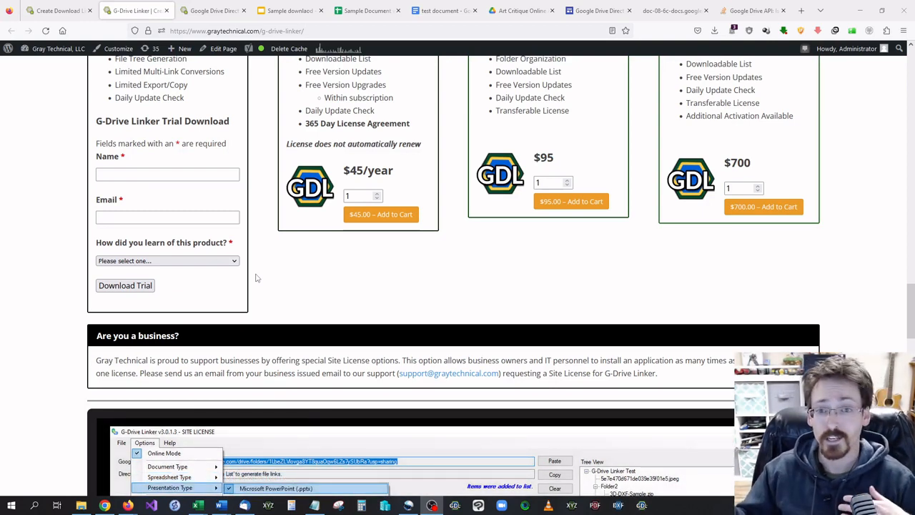